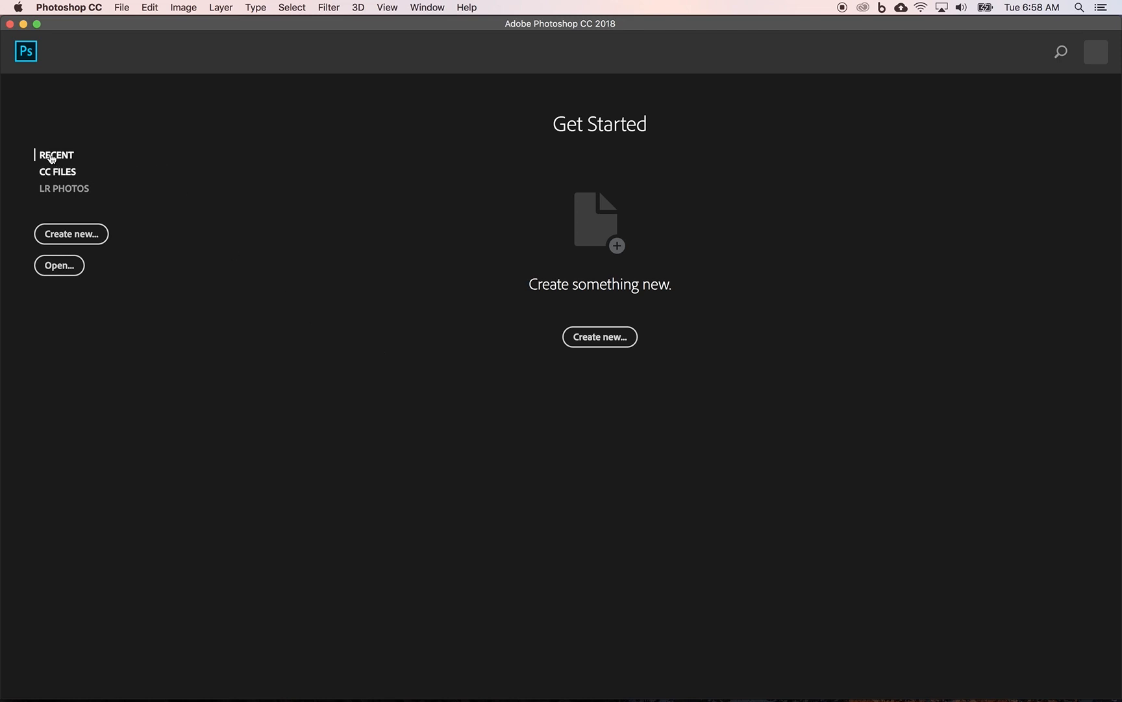
pyautogui.moveTo(57, 171)
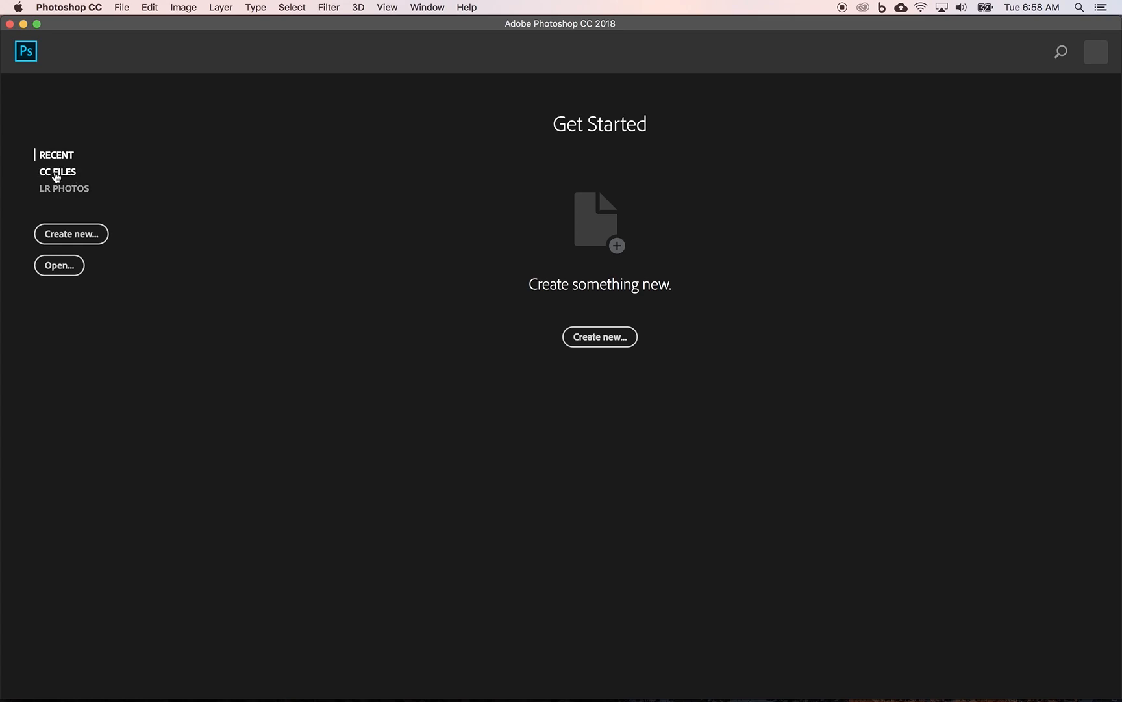
pyautogui.moveTo(56, 177)
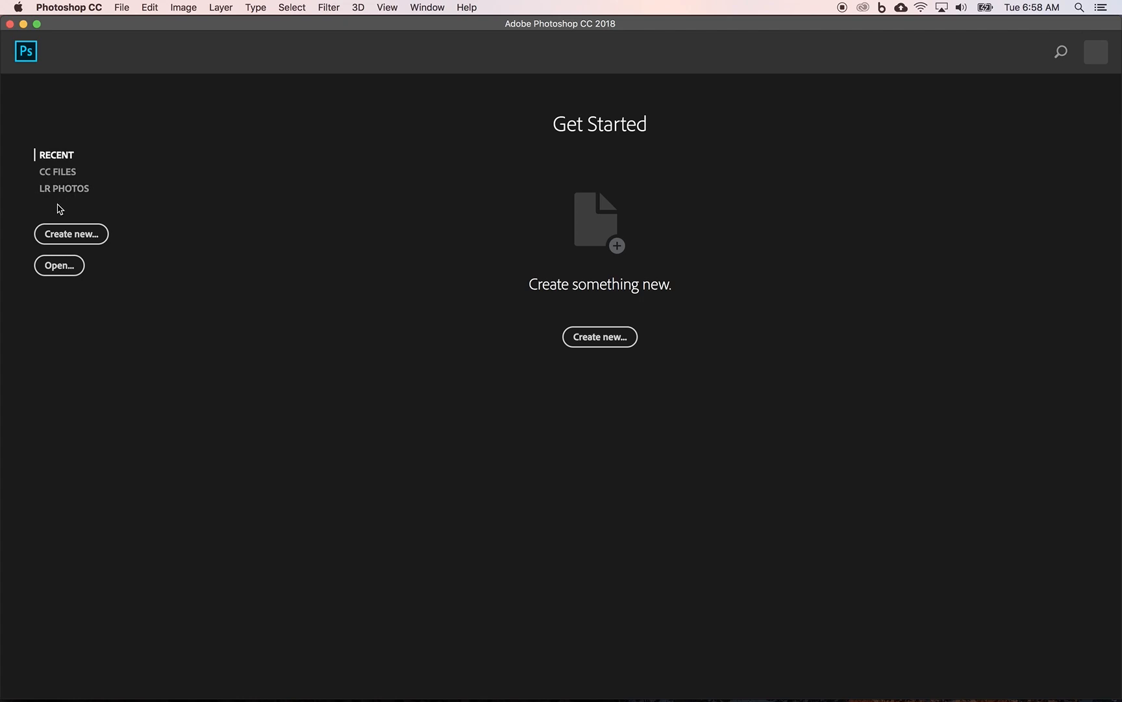
# - Open the File menu over the Get Started screen
pyautogui.click(122, 8)
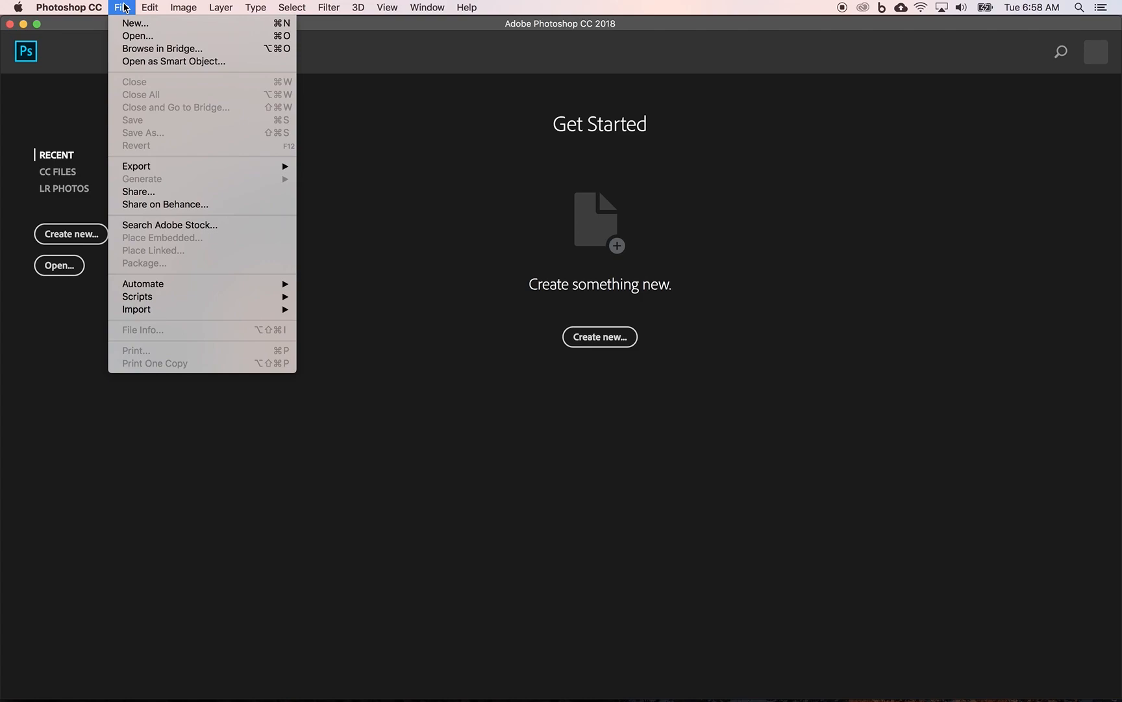
pyautogui.moveTo(162, 49)
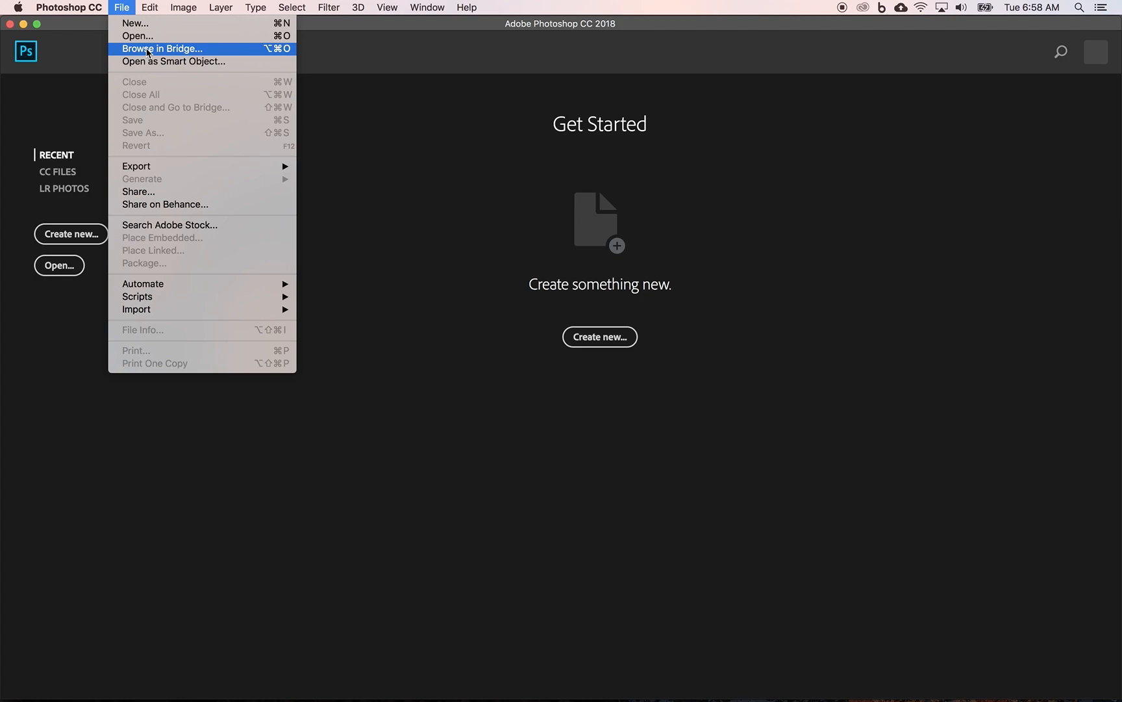
pyautogui.moveTo(81, 61)
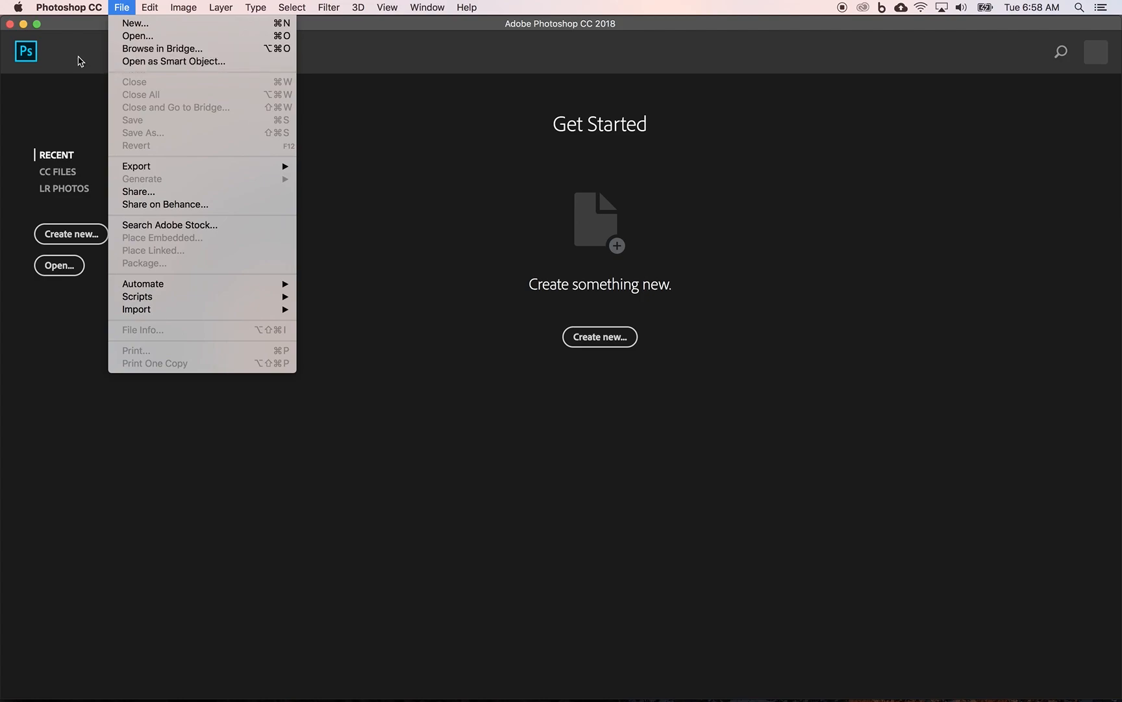
pyautogui.moveTo(92, 53)
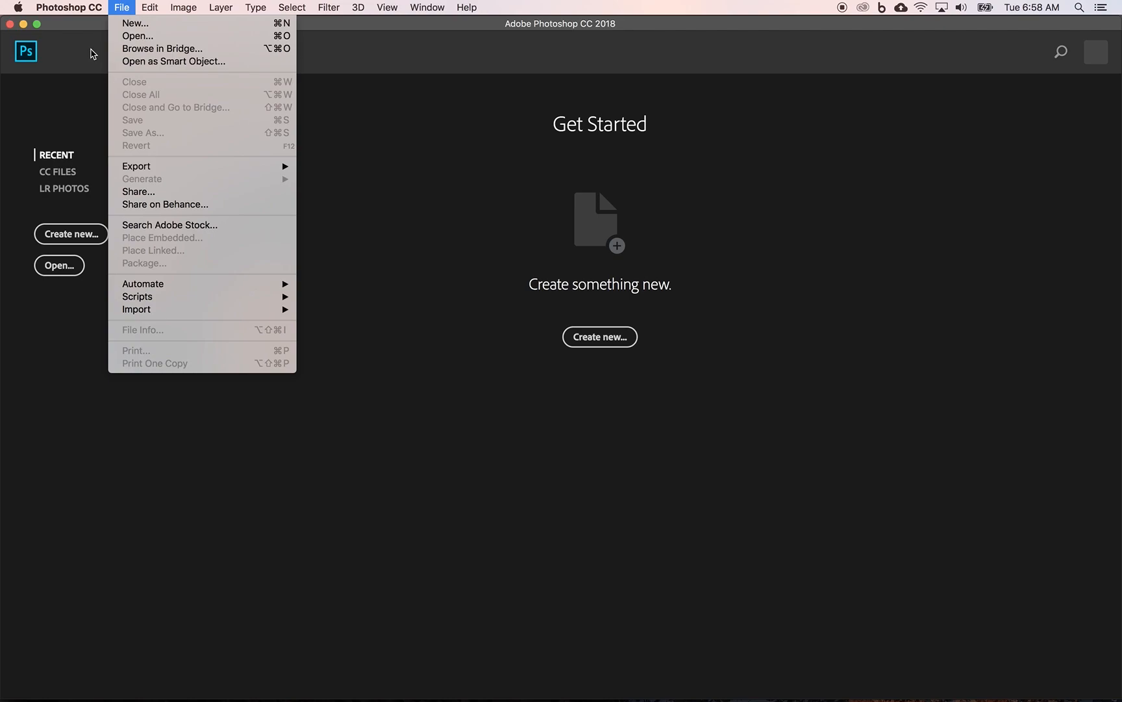
# - Dismiss the File menu, returning to the Get Started screen
pyautogui.click(98, 124)
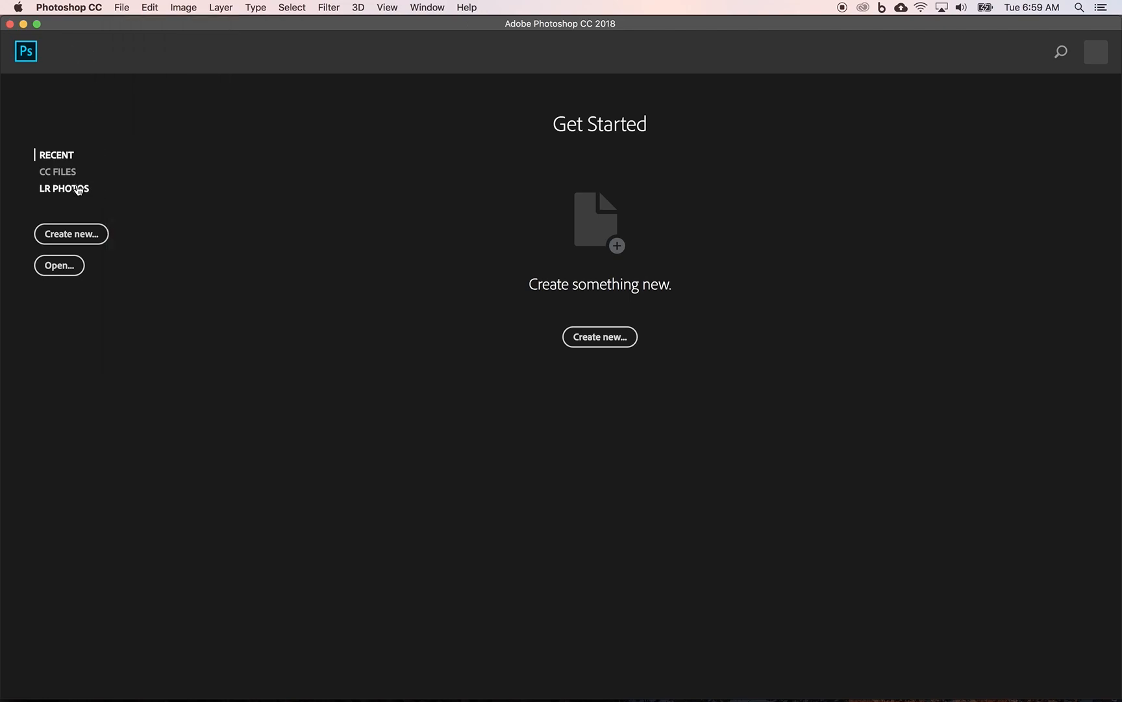
pyautogui.moveTo(77, 191)
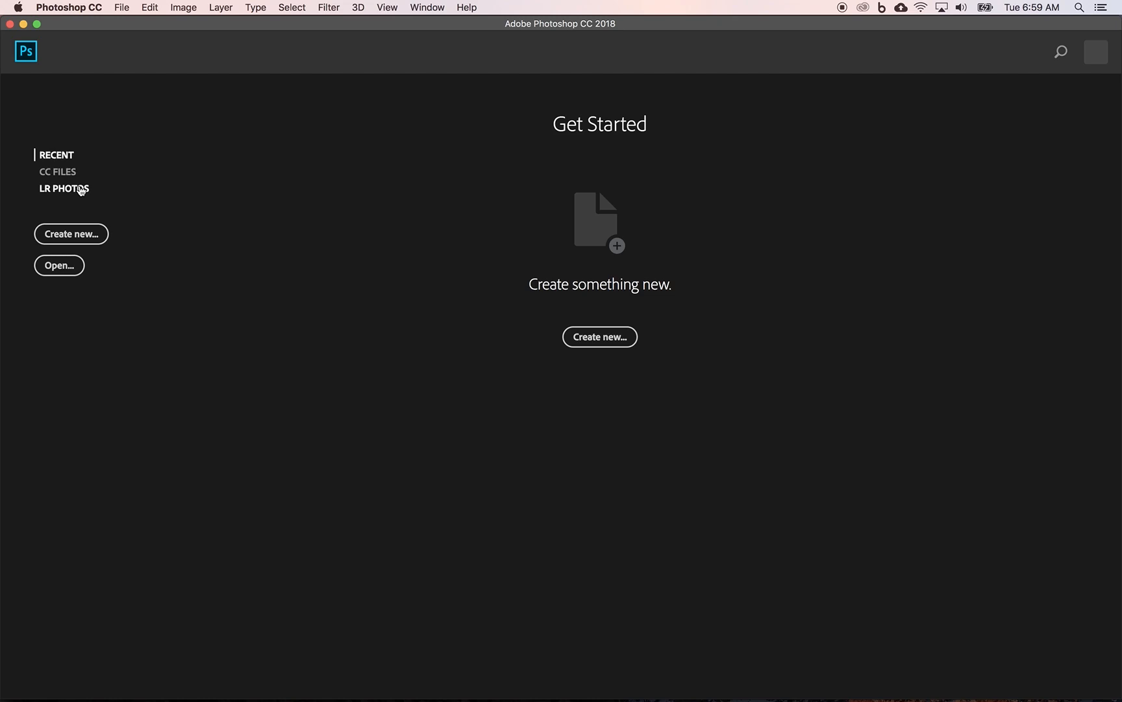
pyautogui.moveTo(79, 197)
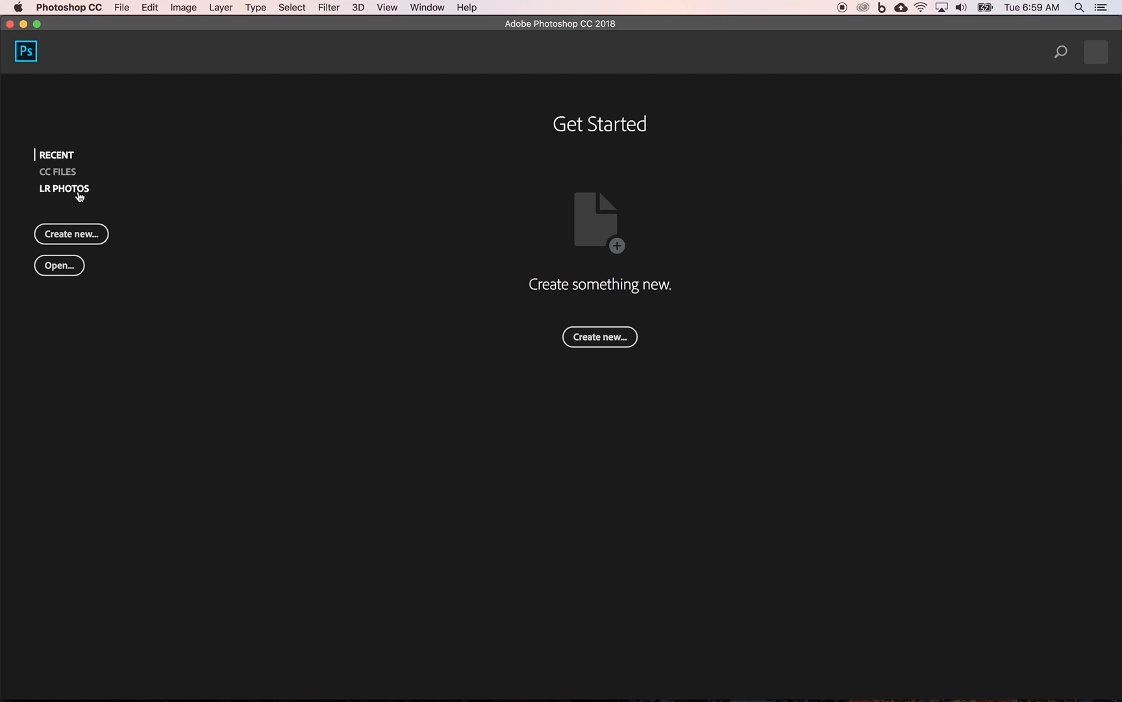
pyautogui.moveTo(59, 265)
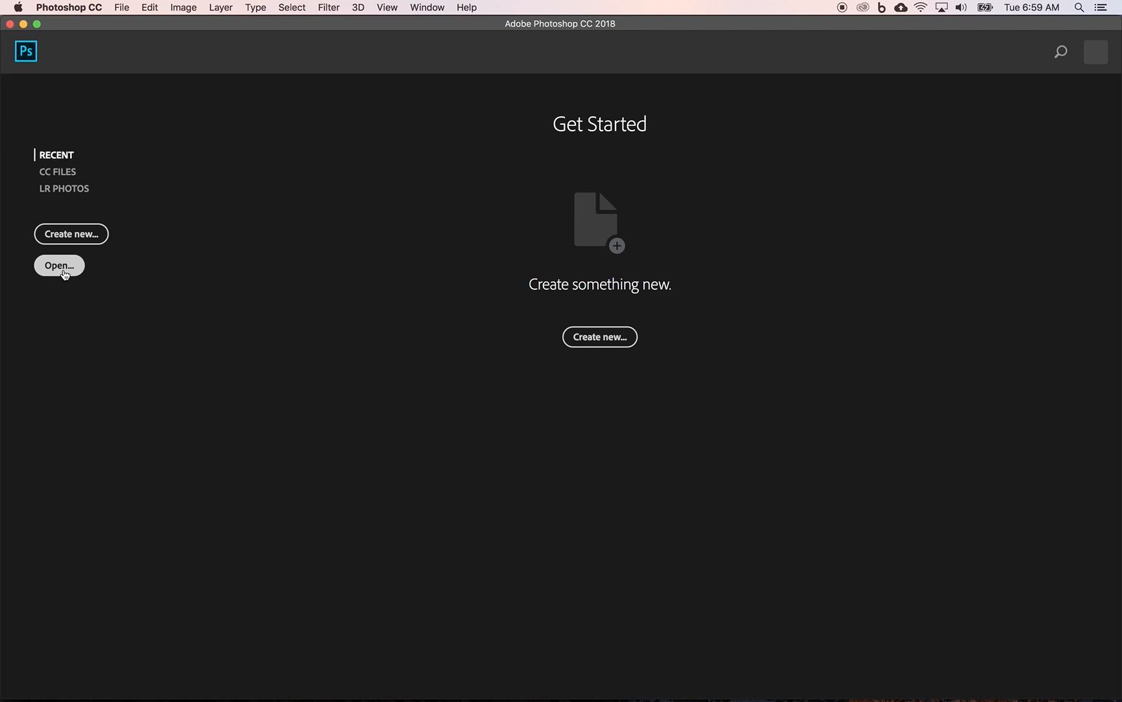
pyautogui.moveTo(70, 233)
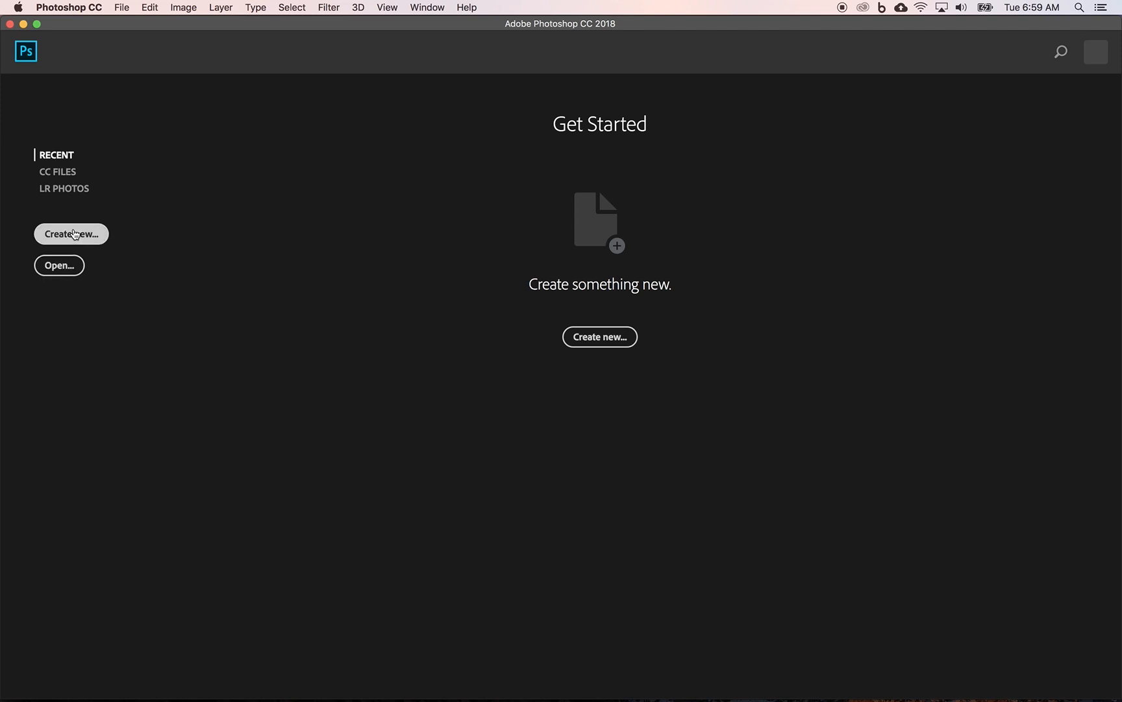
# - Open the New Document dialog via Create new, showing the 8.5 x 11 in preset
pyautogui.click(70, 234)
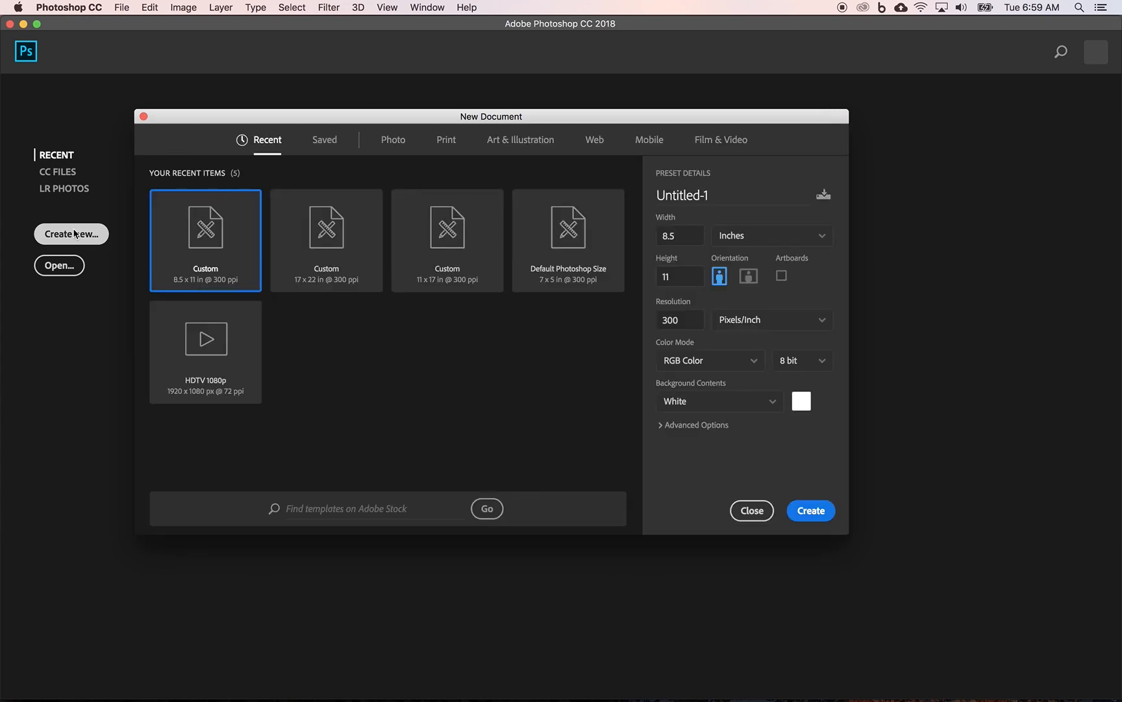
pyautogui.moveTo(207, 247)
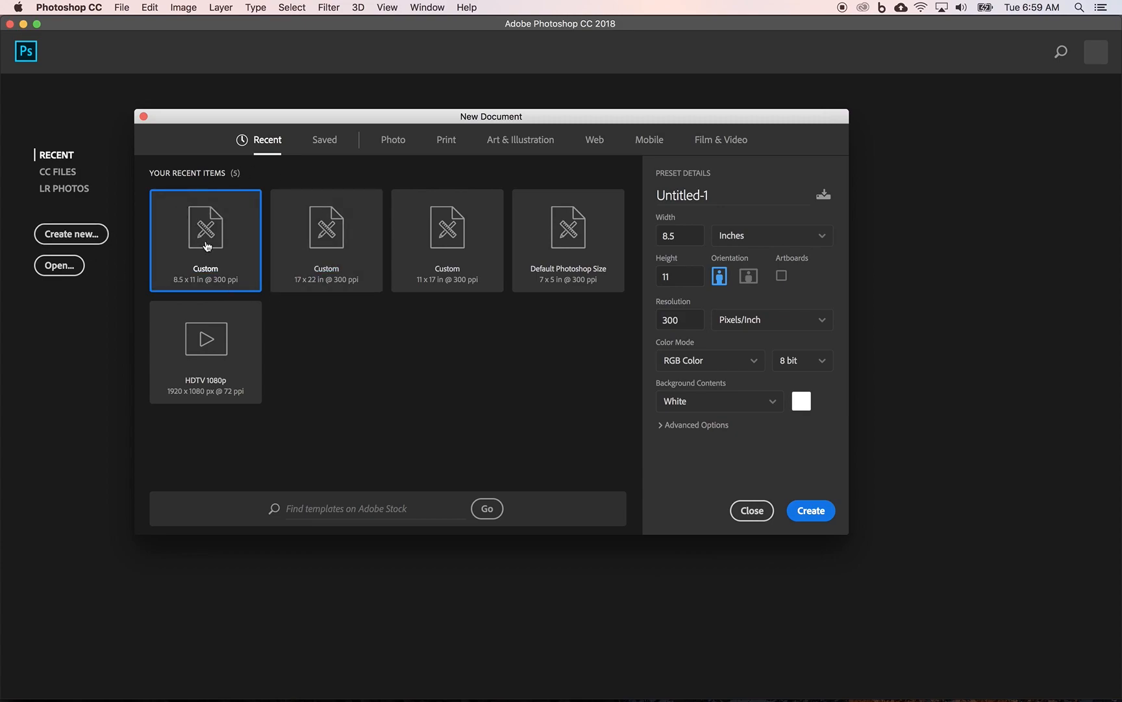
pyautogui.moveTo(287, 318)
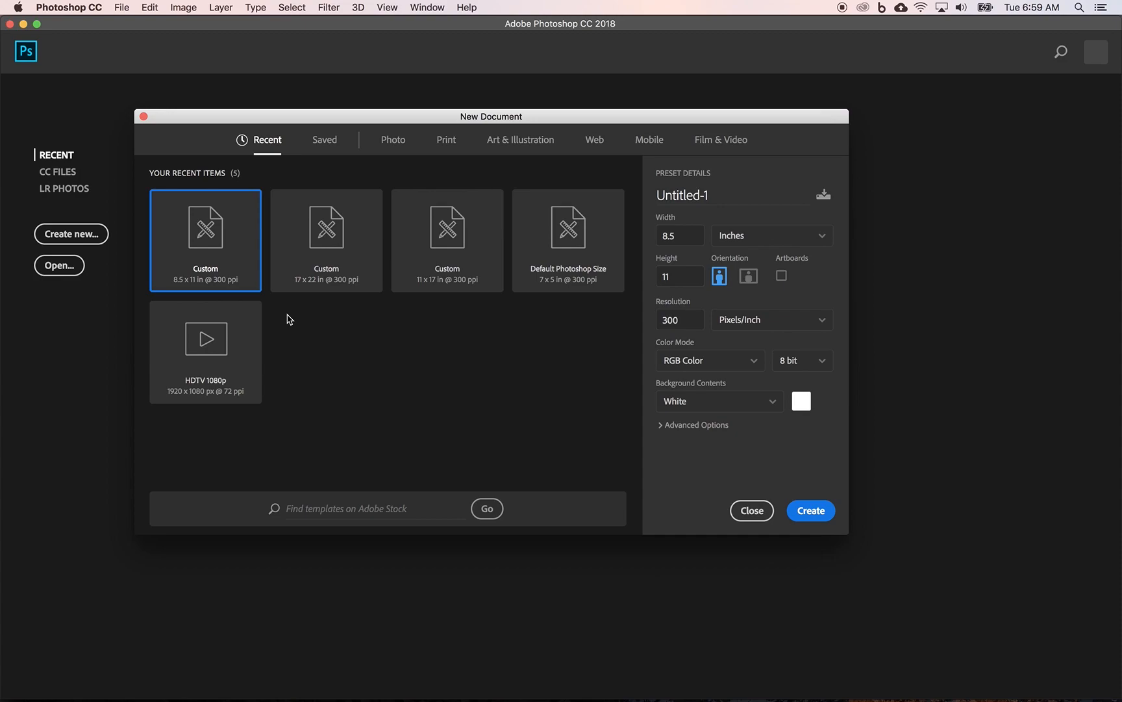
pyautogui.moveTo(324, 139)
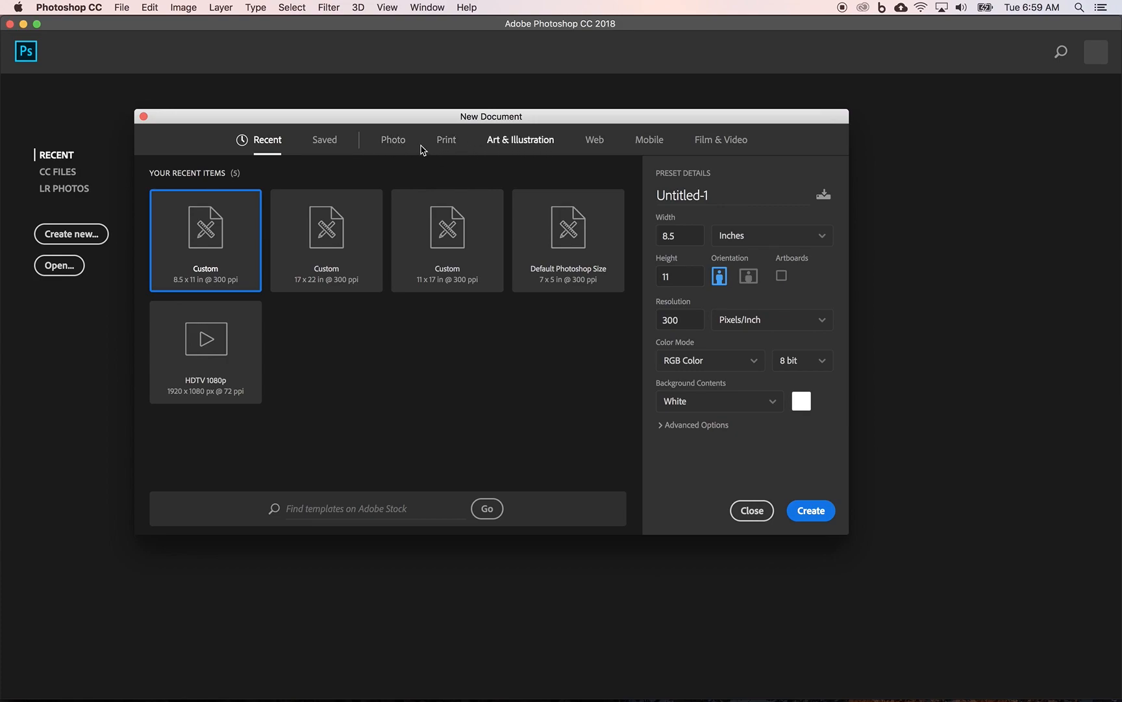
pyautogui.moveTo(512, 148)
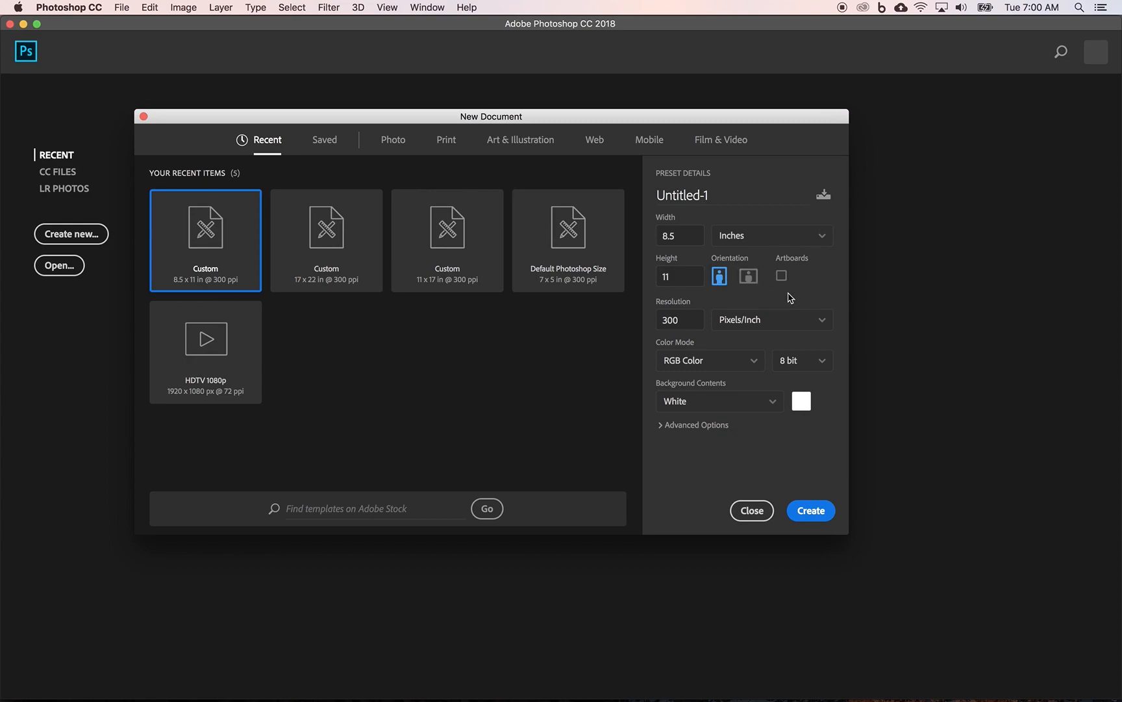
pyautogui.moveTo(782, 302)
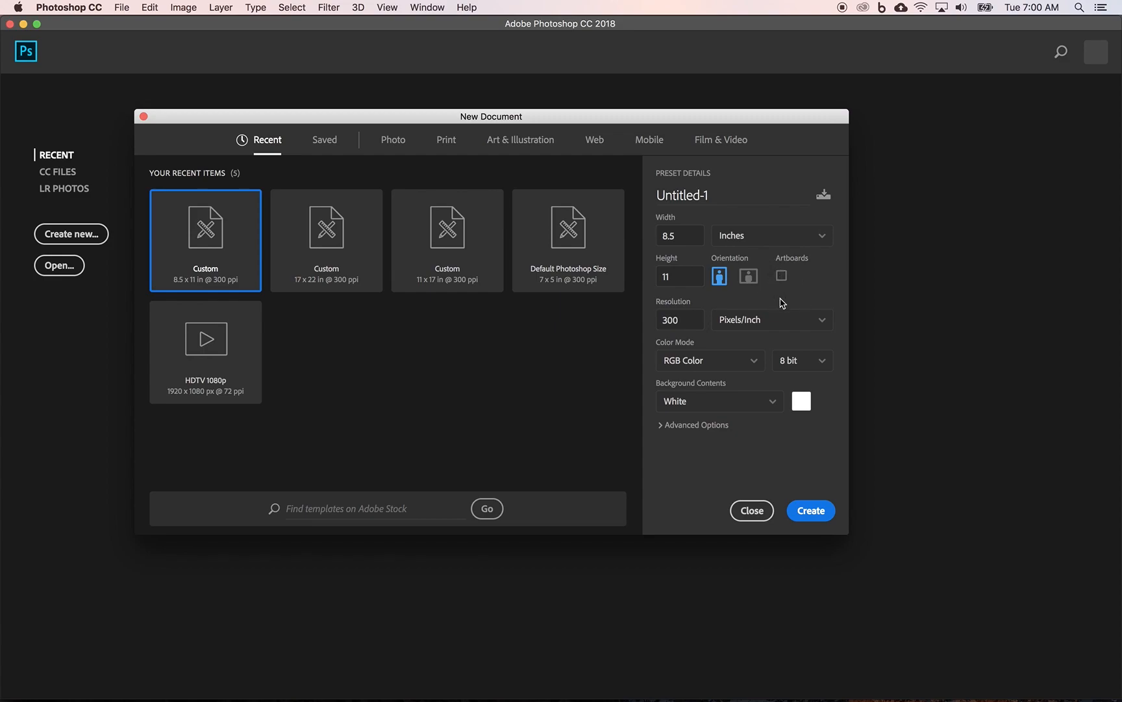
pyautogui.moveTo(798, 290)
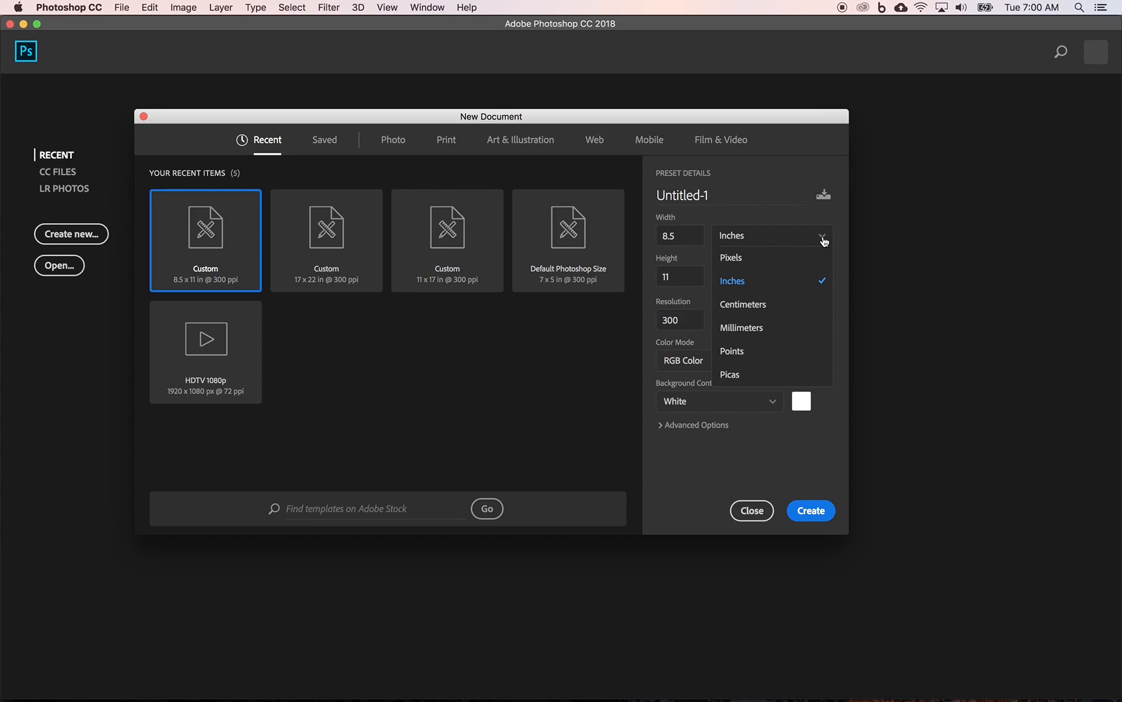
pyautogui.moveTo(759, 299)
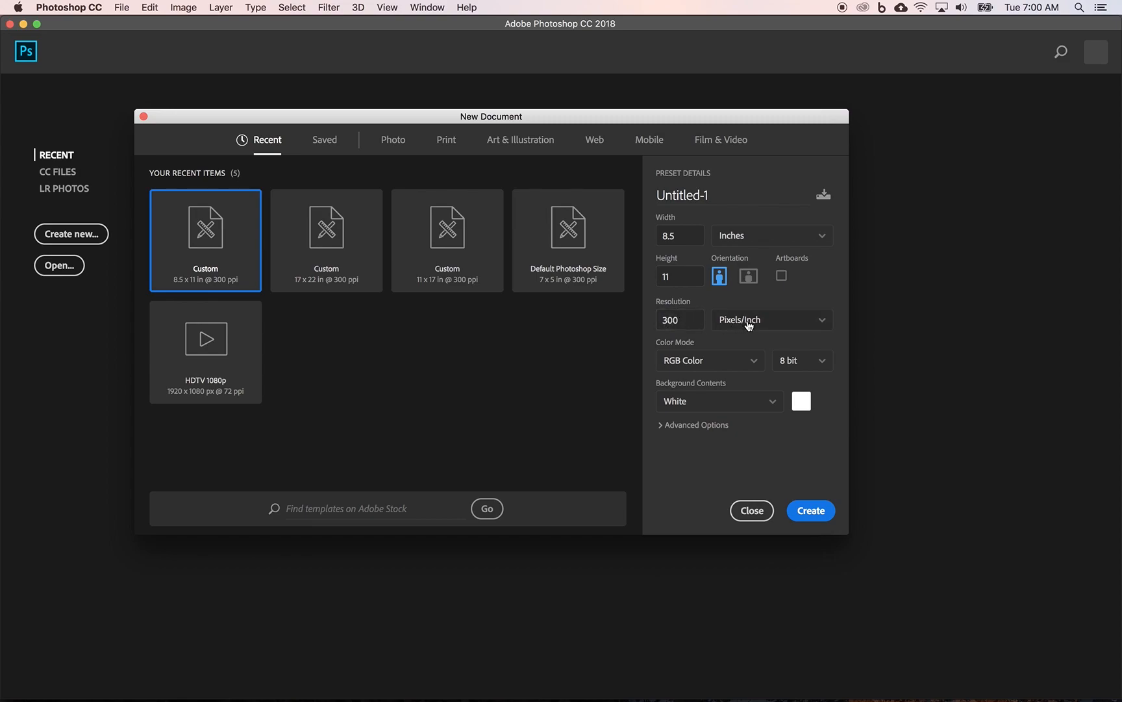
pyautogui.moveTo(708, 336)
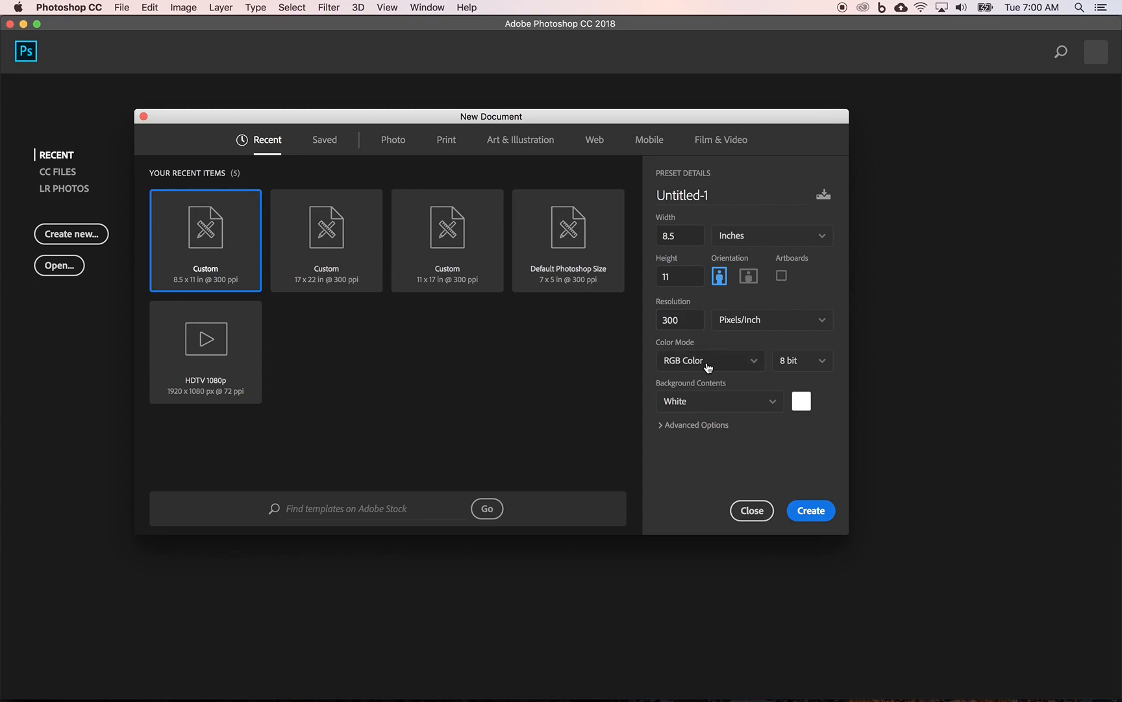
pyautogui.moveTo(714, 367)
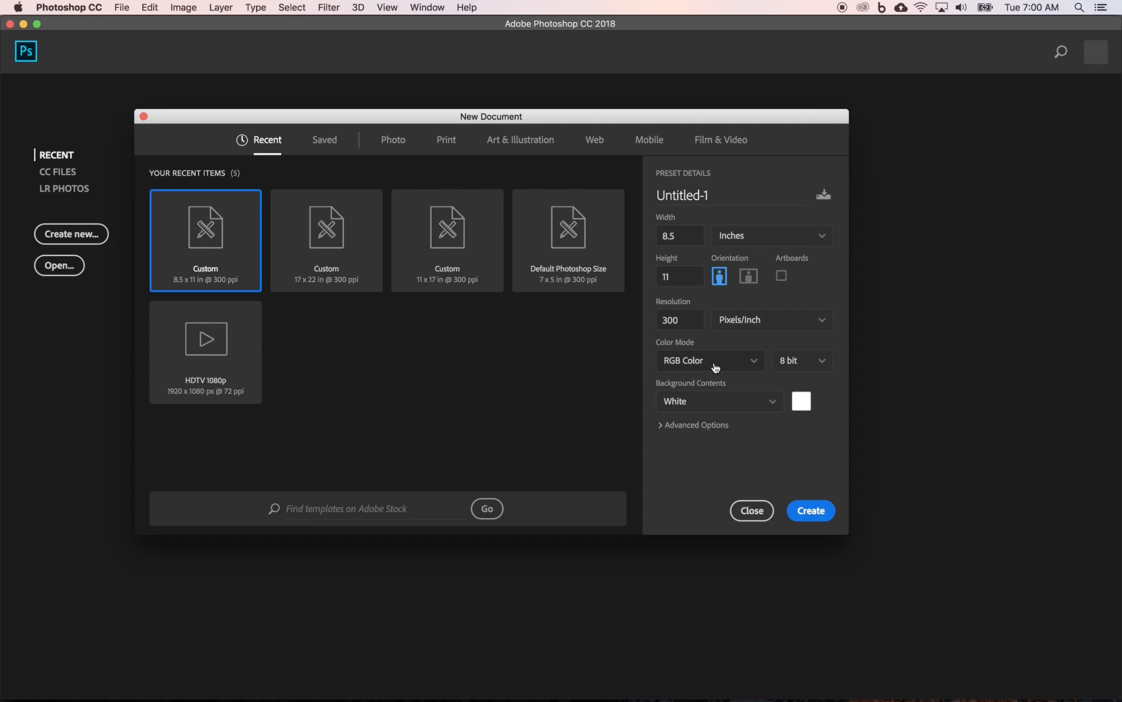
pyautogui.click(709, 359)
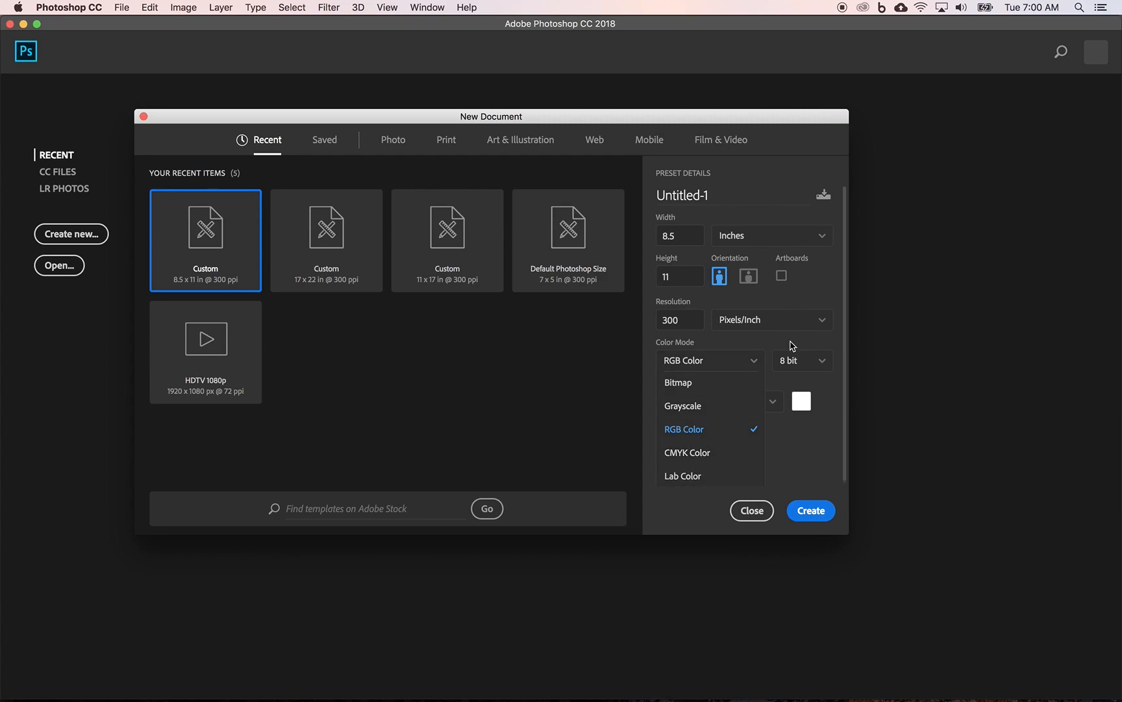
pyautogui.click(683, 429)
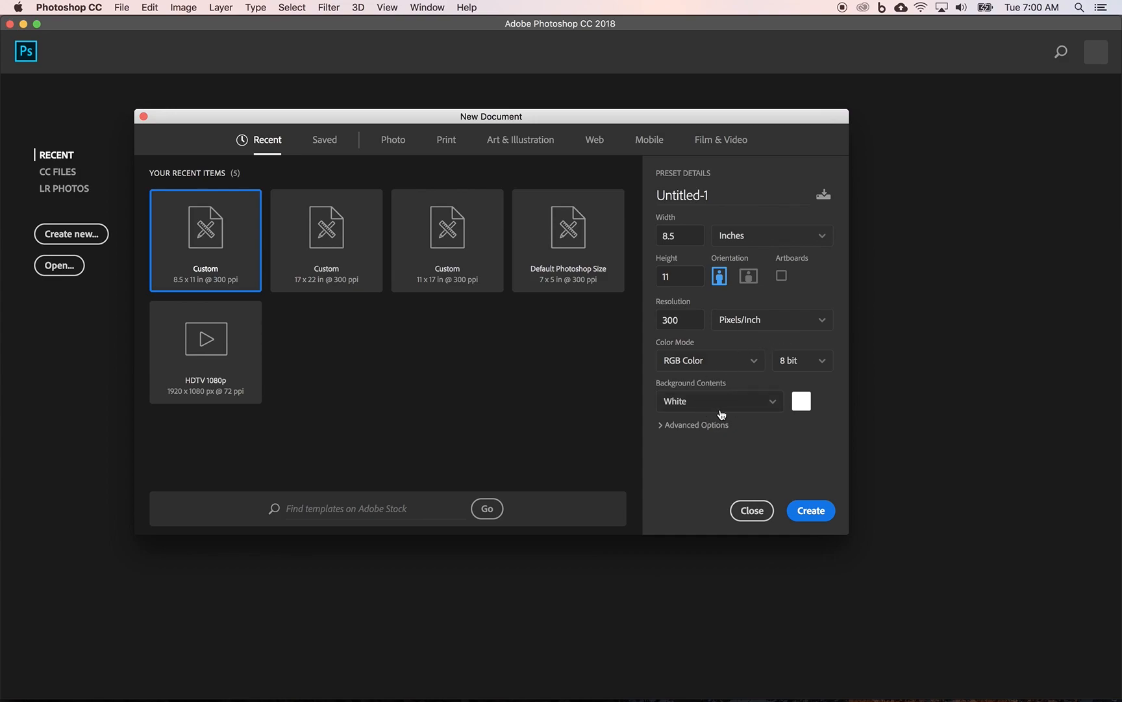
pyautogui.moveTo(721, 410)
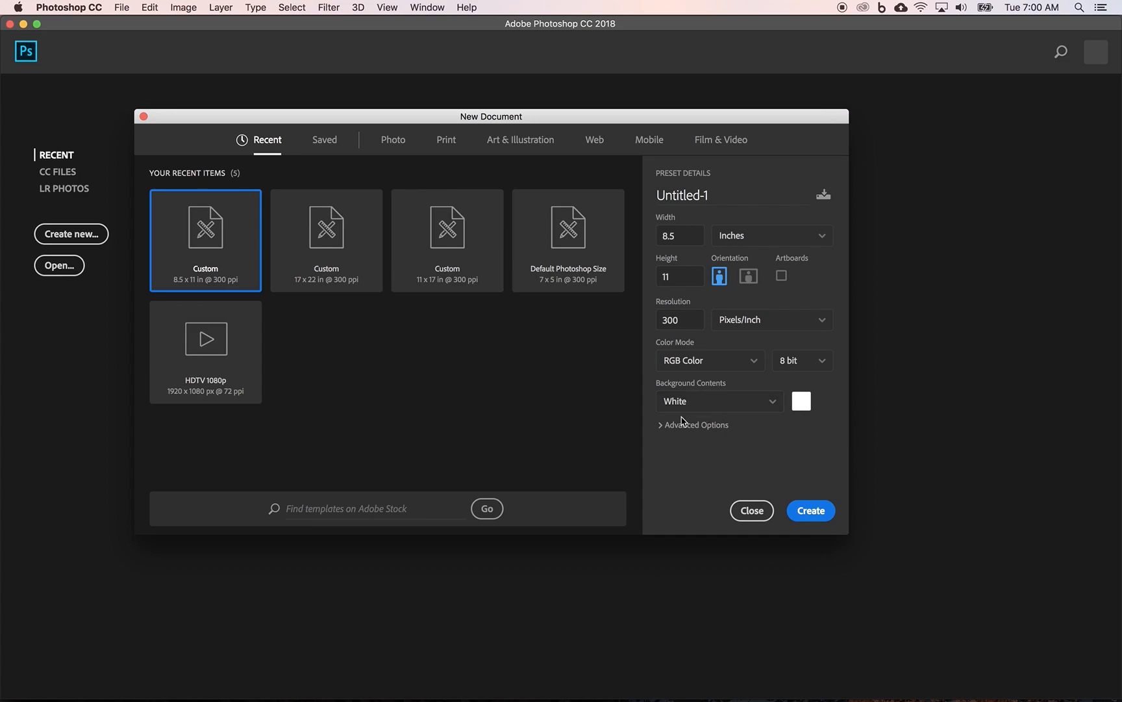
pyautogui.click(693, 423)
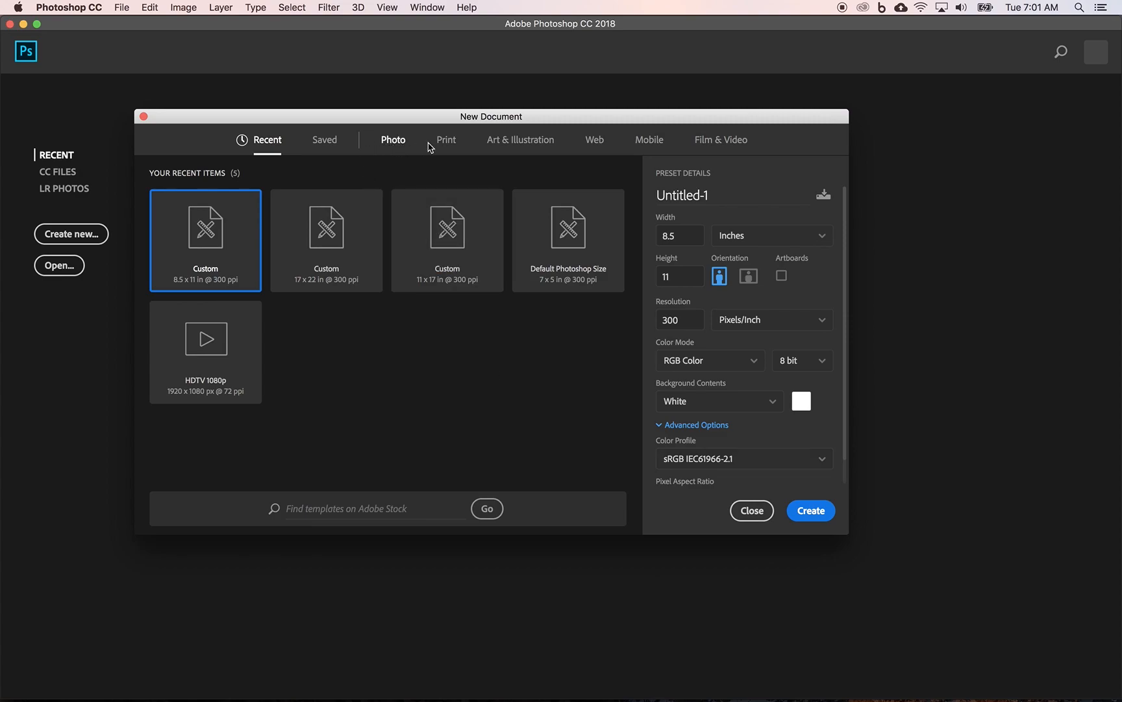
# - Browse the Print presets and select Legal, 8.5 x 14 in
pyautogui.click(446, 139)
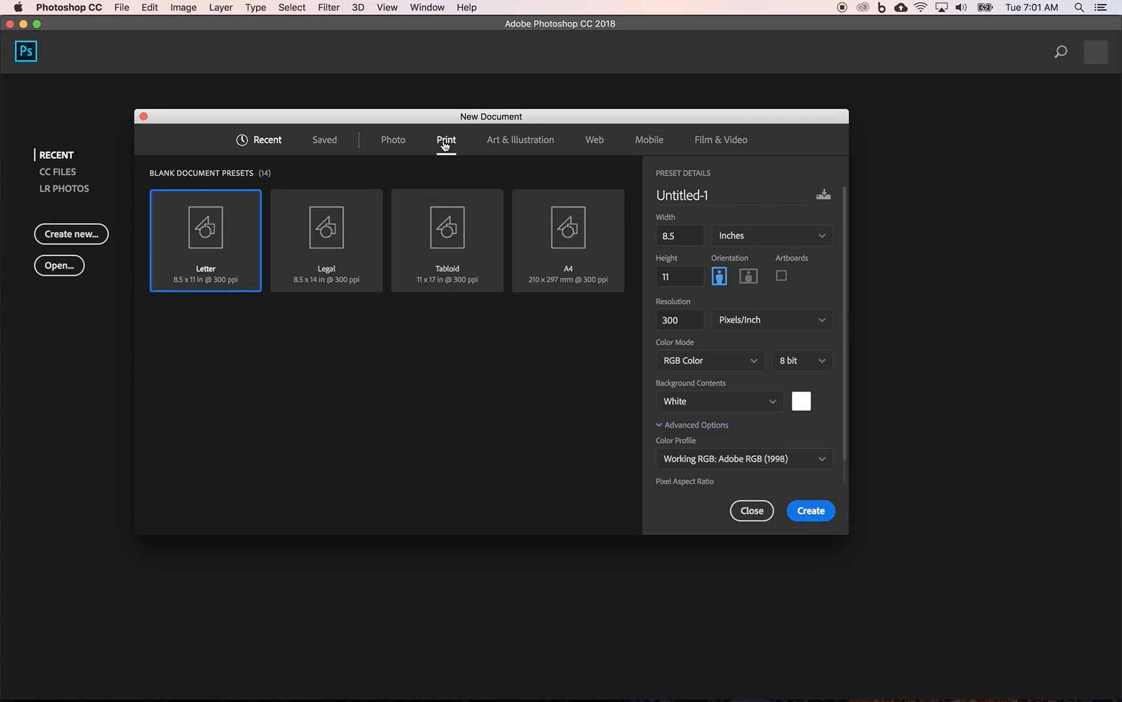
pyautogui.scroll(-3)
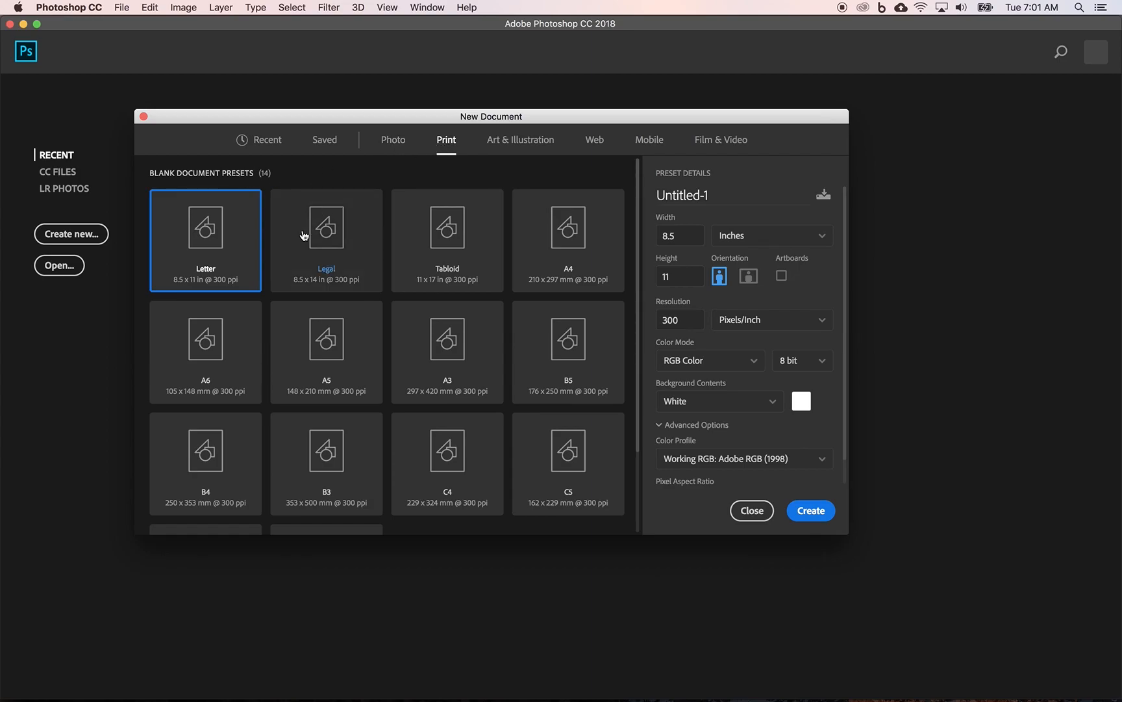
pyautogui.moveTo(408, 251)
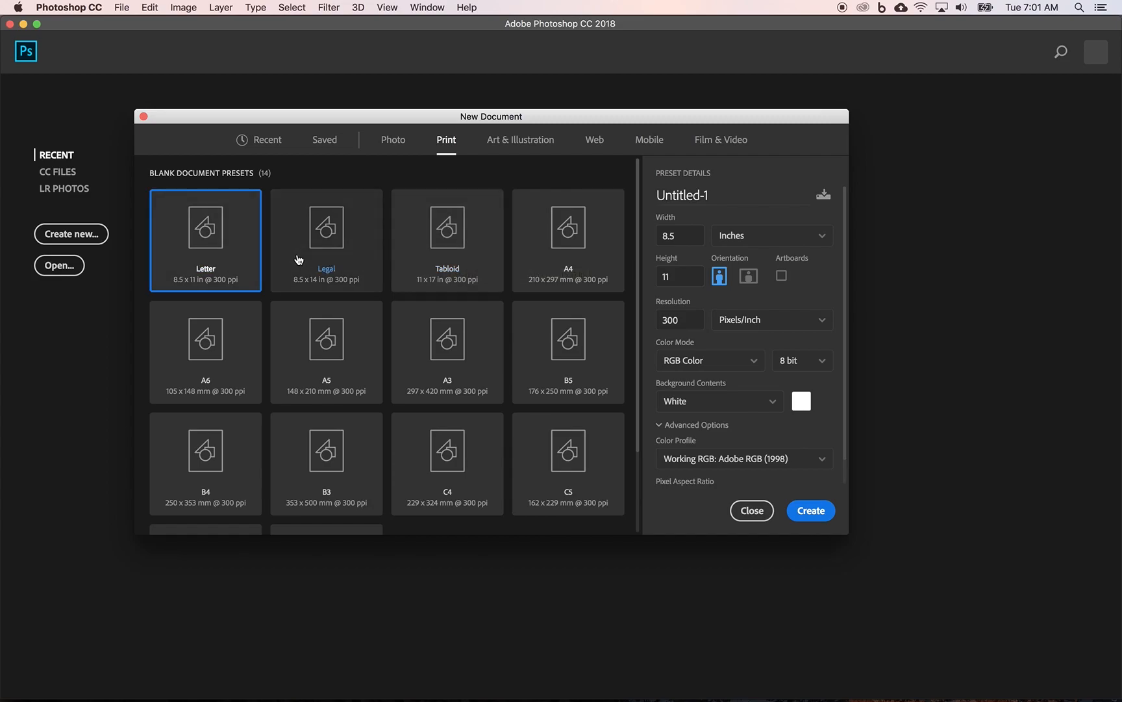
pyautogui.moveTo(225, 271)
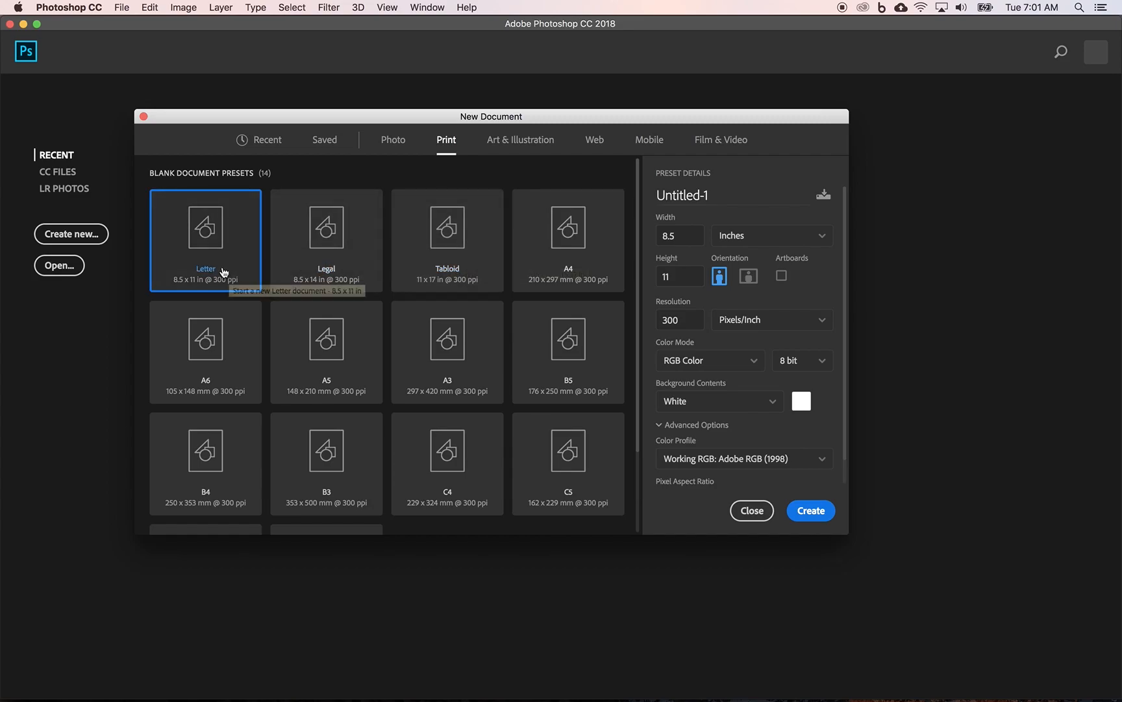
pyautogui.moveTo(393, 268)
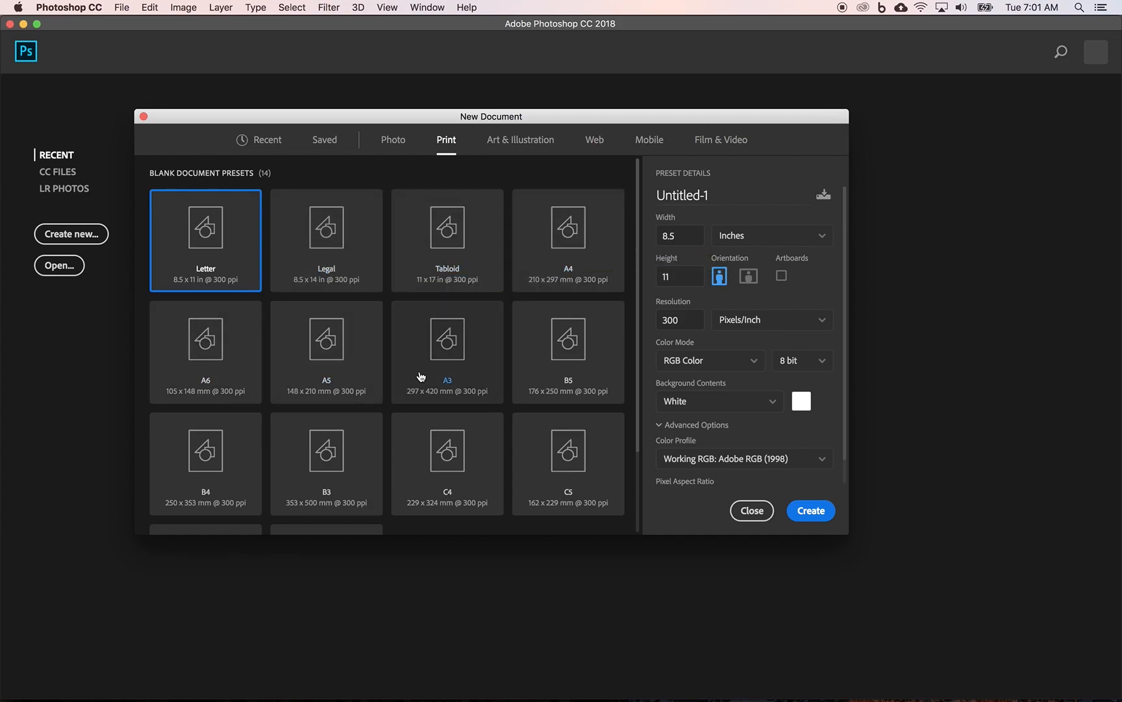
pyautogui.scroll(-3)
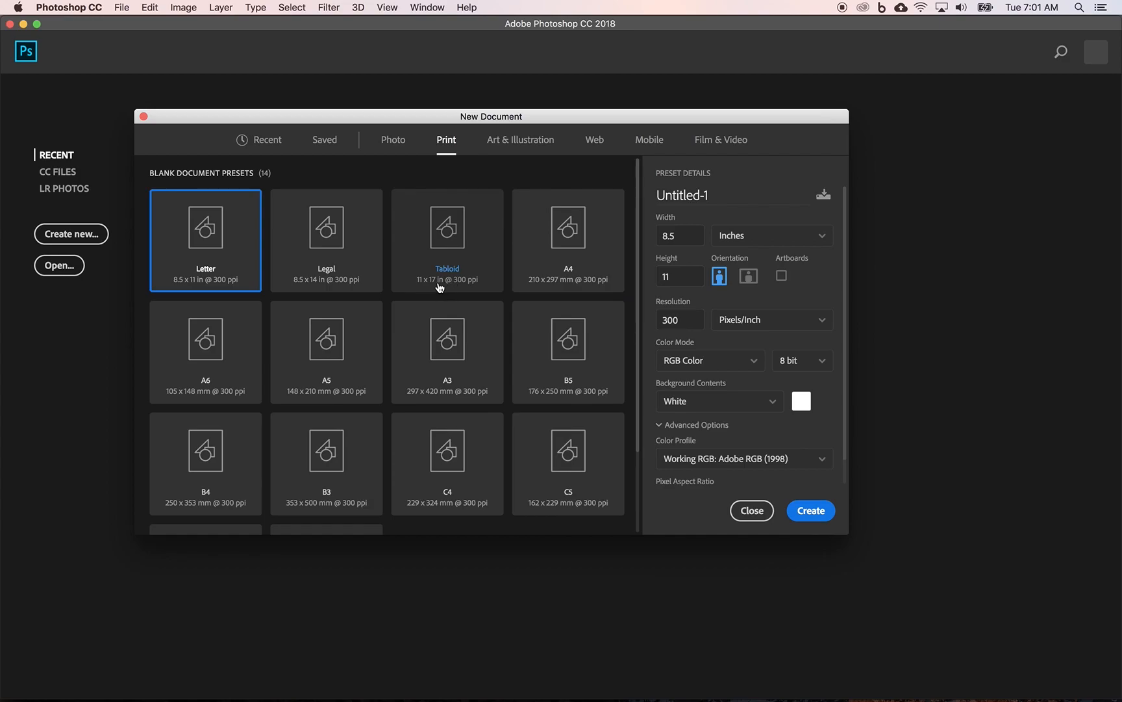
pyautogui.moveTo(568, 288)
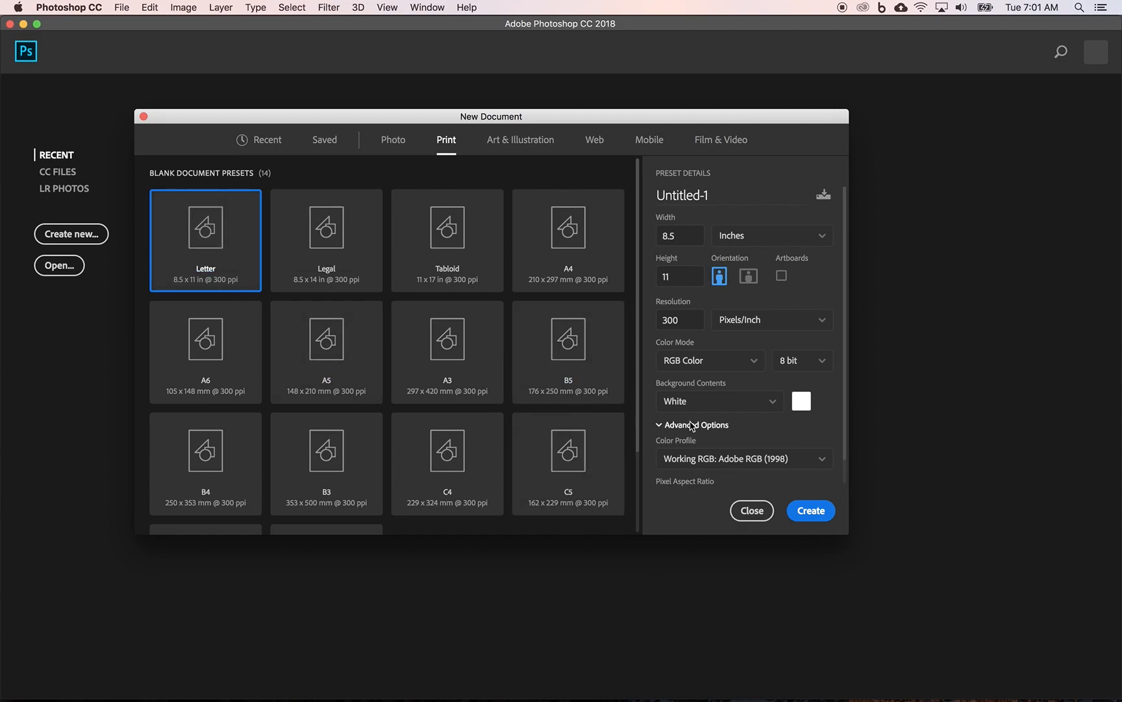
pyautogui.moveTo(676, 482)
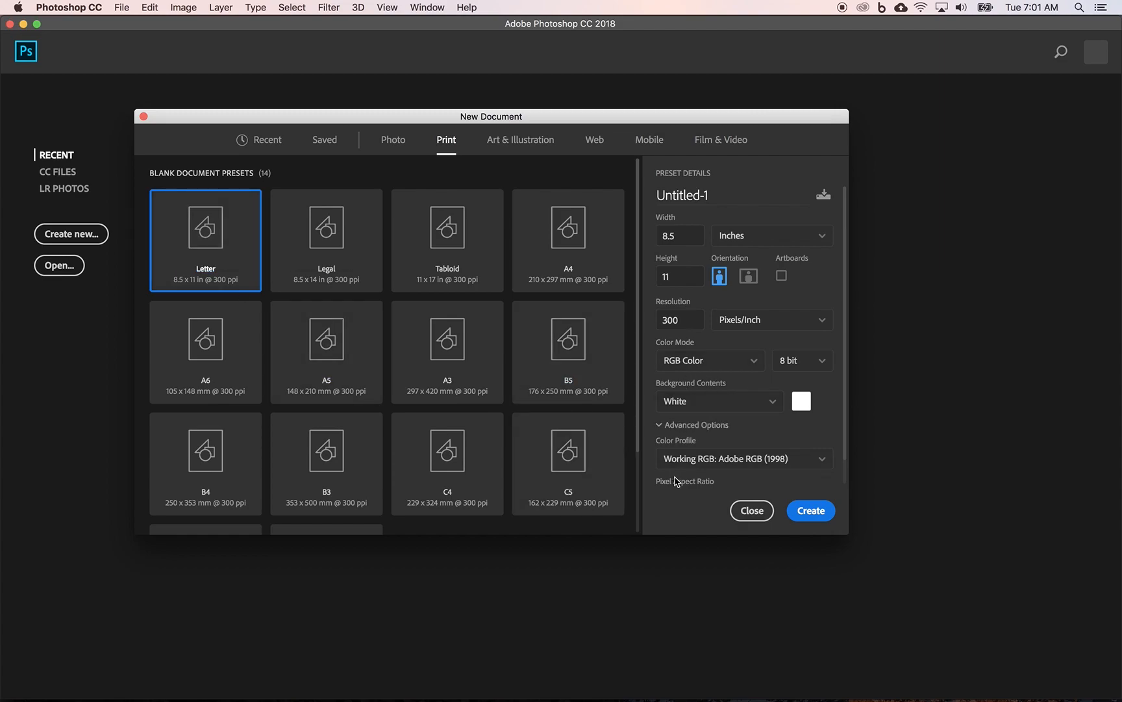
pyautogui.moveTo(703, 476)
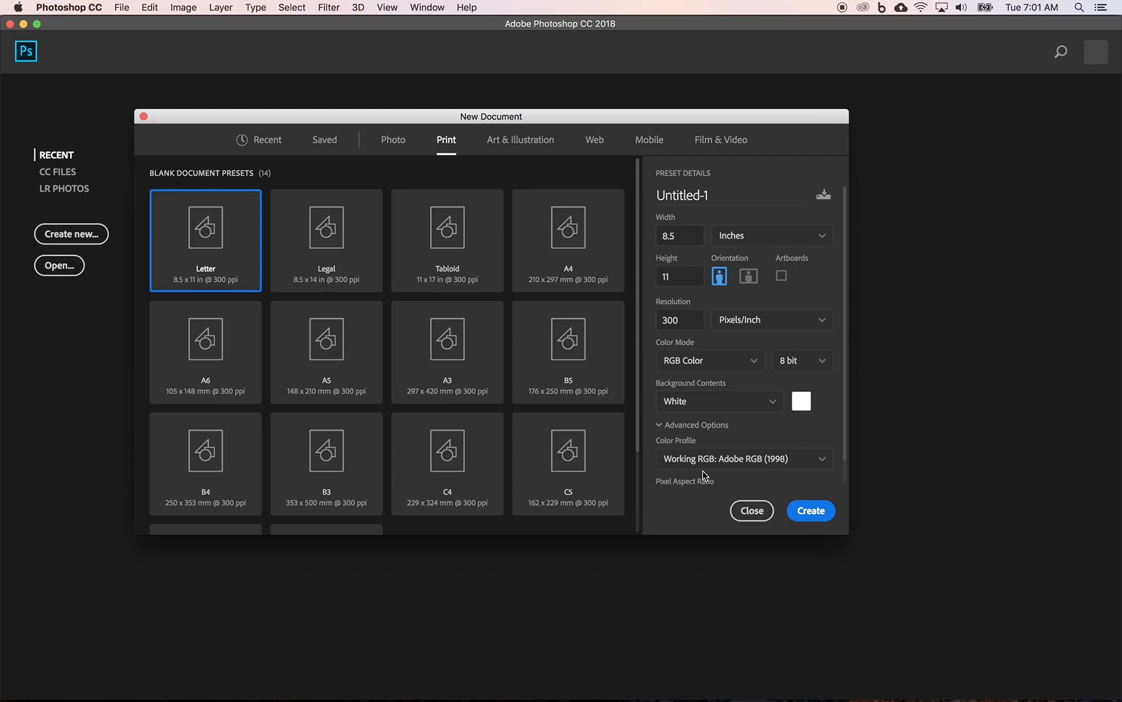
pyautogui.click(325, 240)
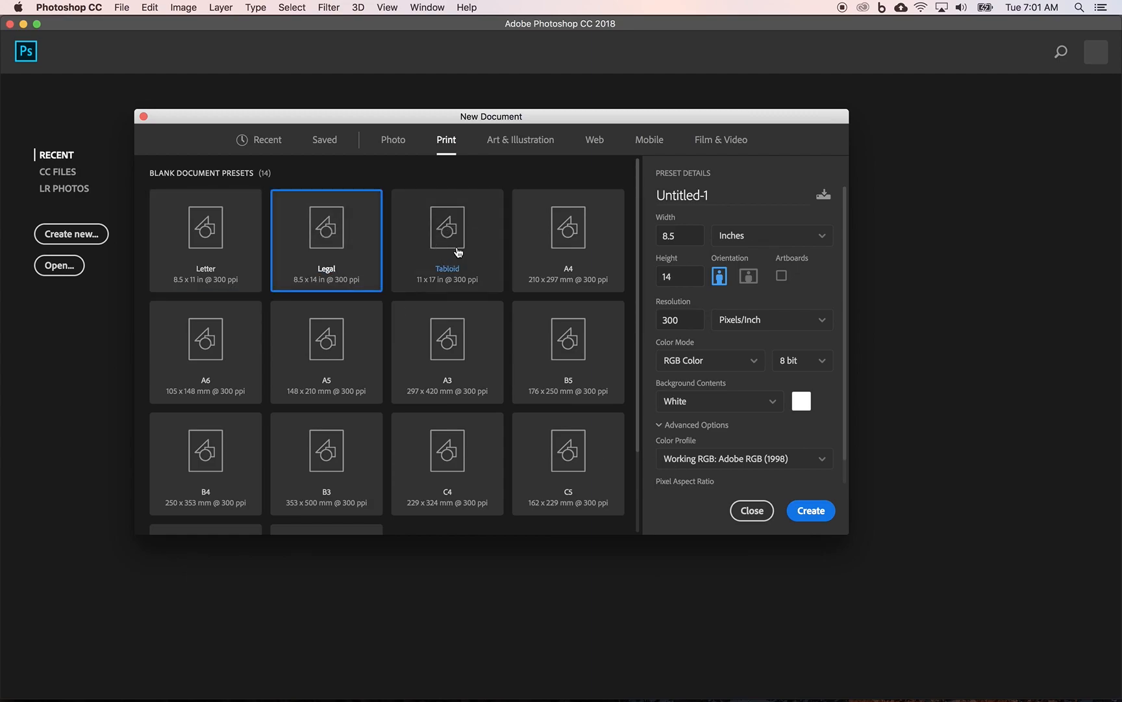
# - Try the Tabloid preset, then select A4 at 210 x 297 mm
pyautogui.click(447, 239)
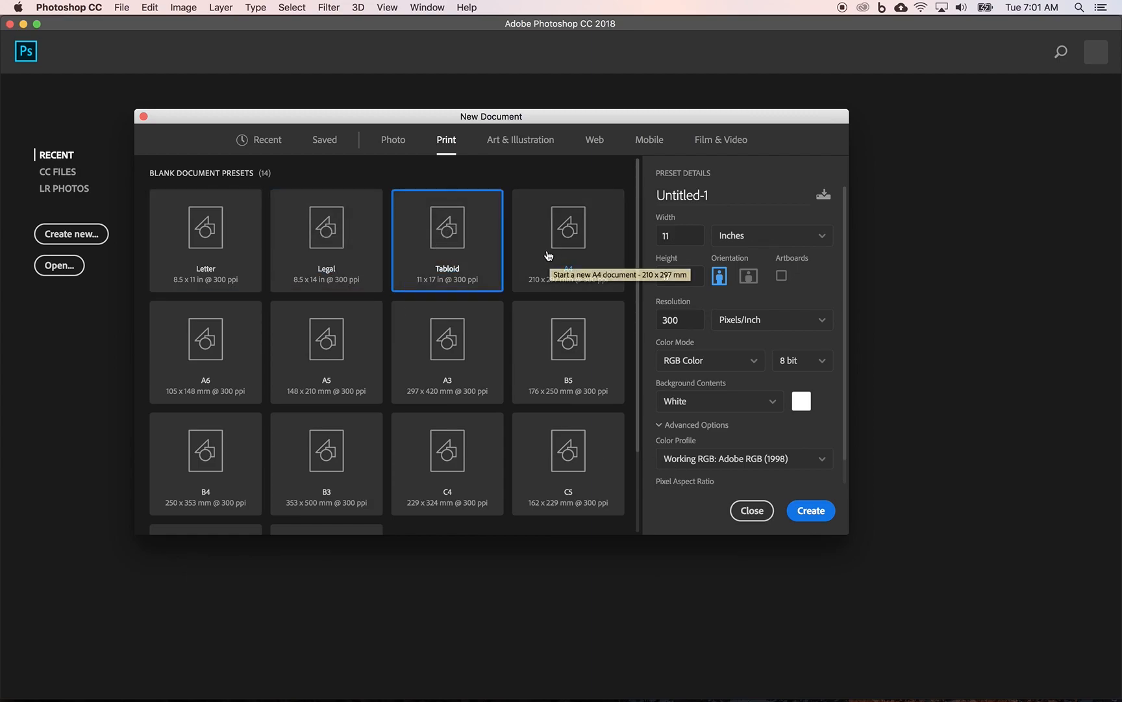
pyautogui.click(568, 239)
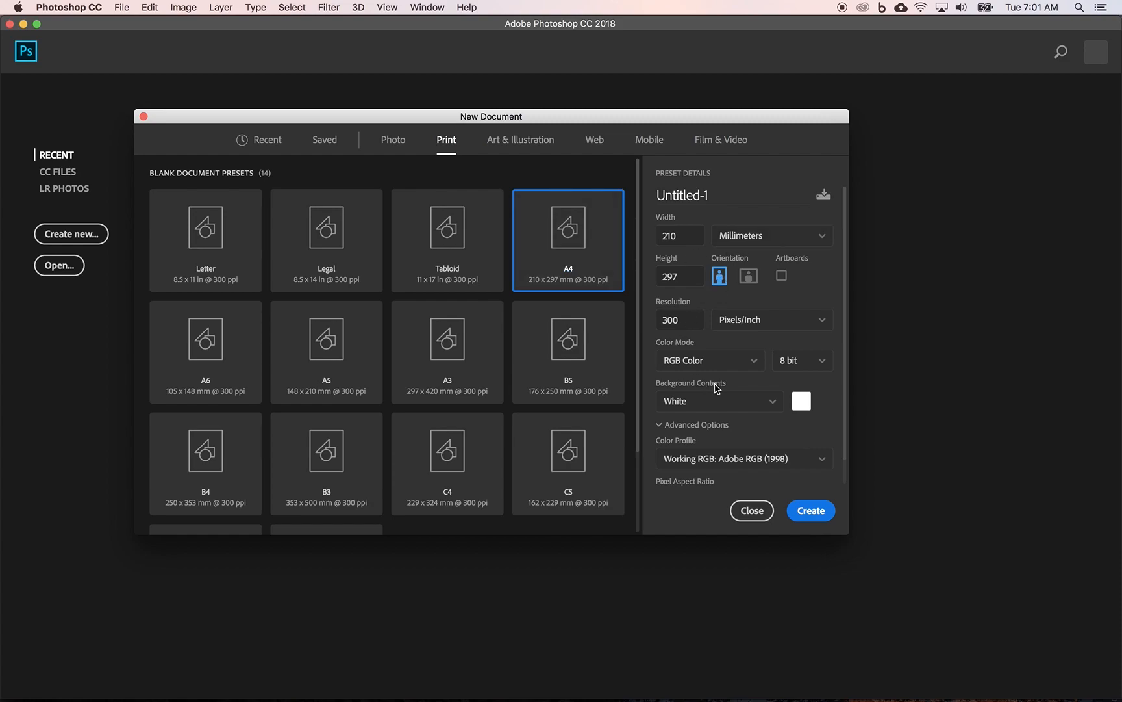
pyautogui.moveTo(578, 210)
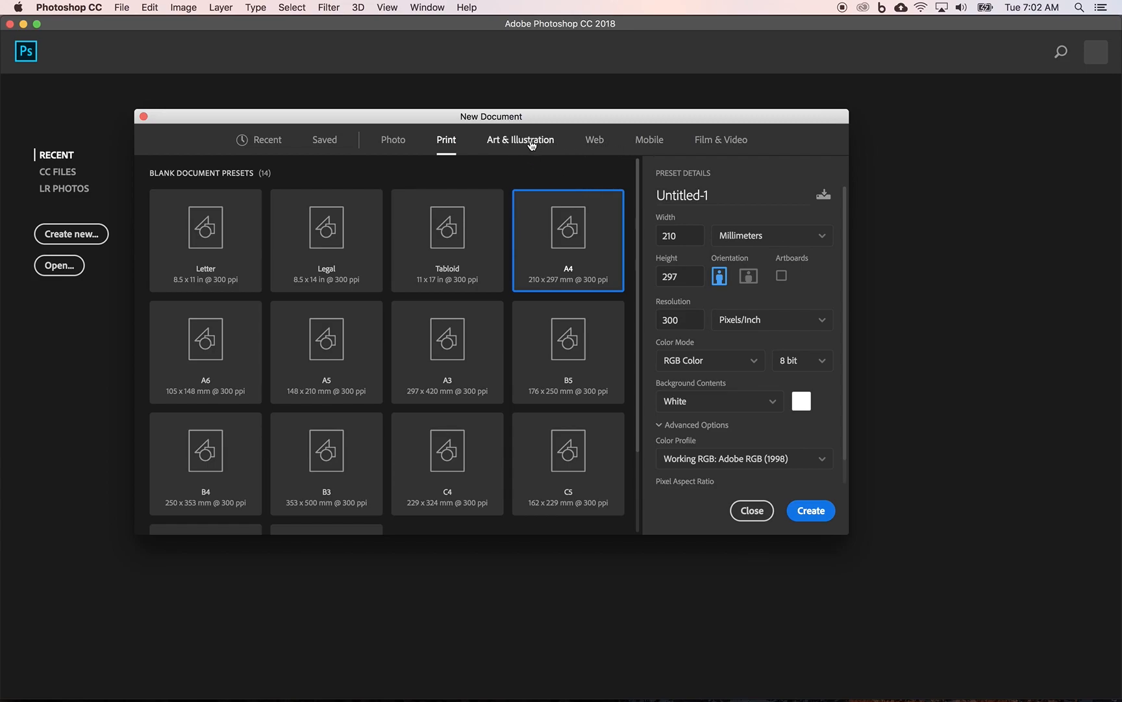
# - View the Art & Illustration presets, then return to the Print presets
pyautogui.click(520, 140)
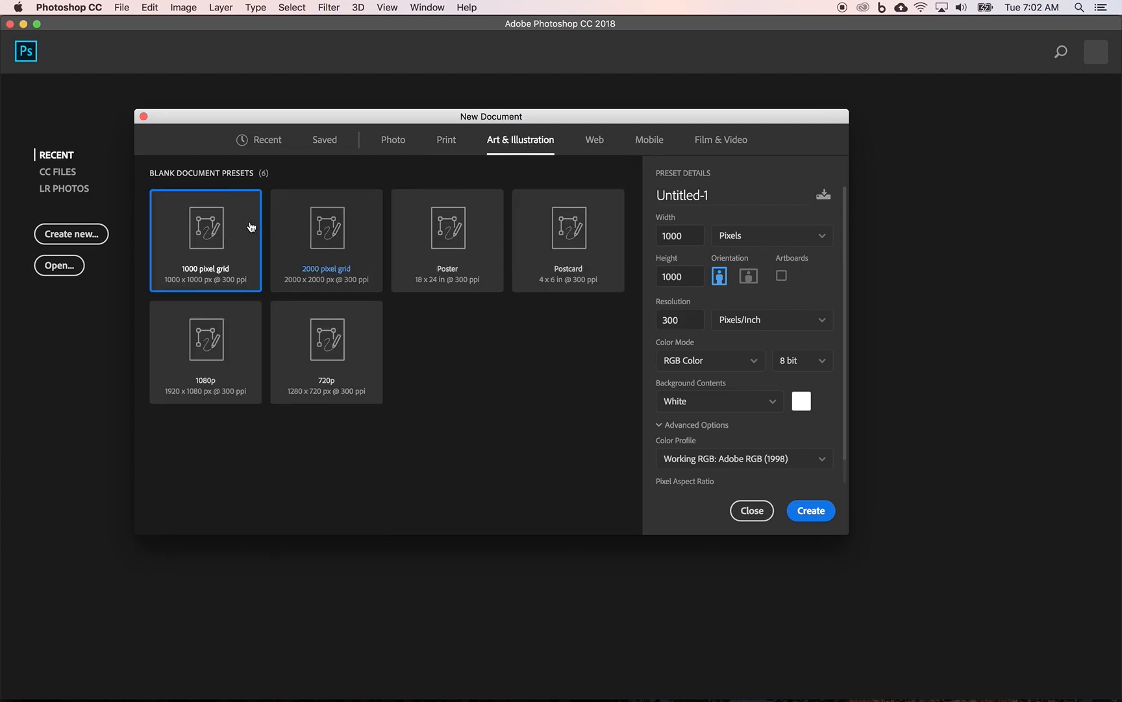
pyautogui.moveTo(313, 257)
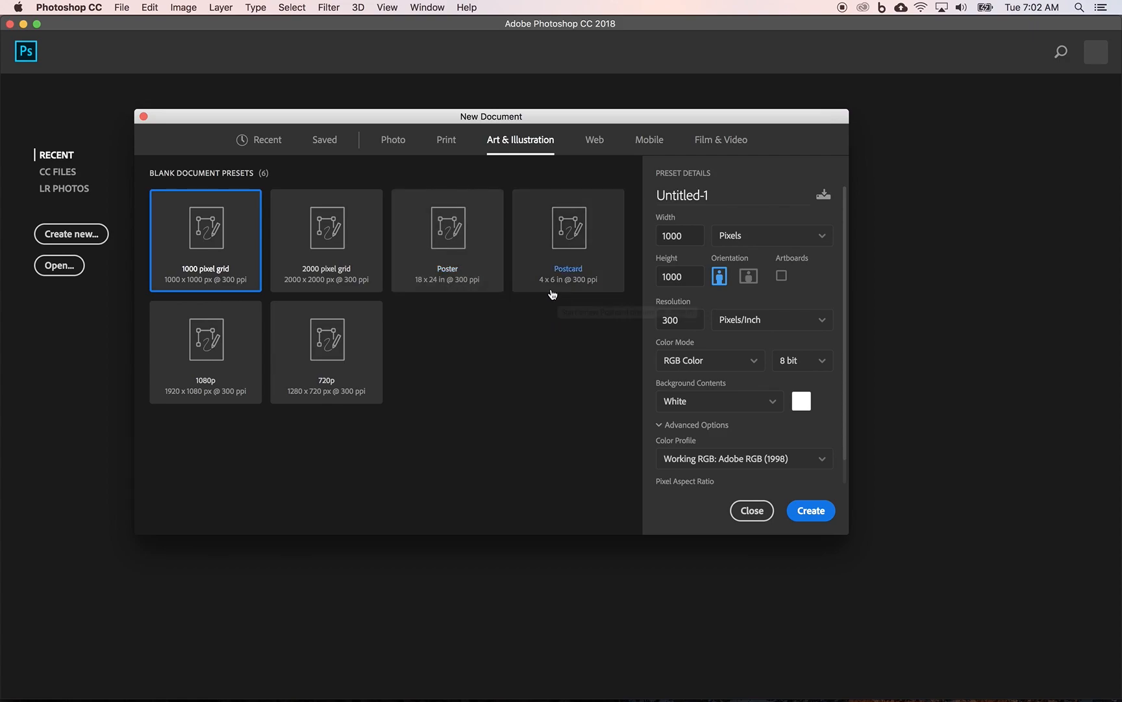
pyautogui.moveTo(617, 368)
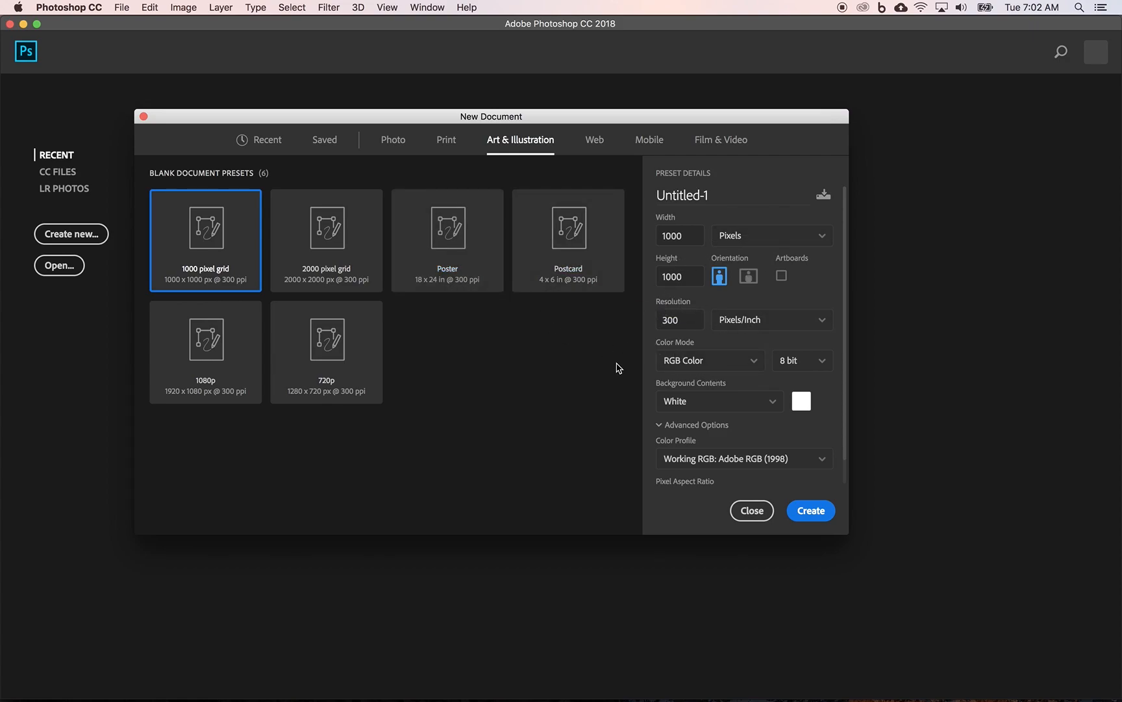
pyautogui.click(446, 140)
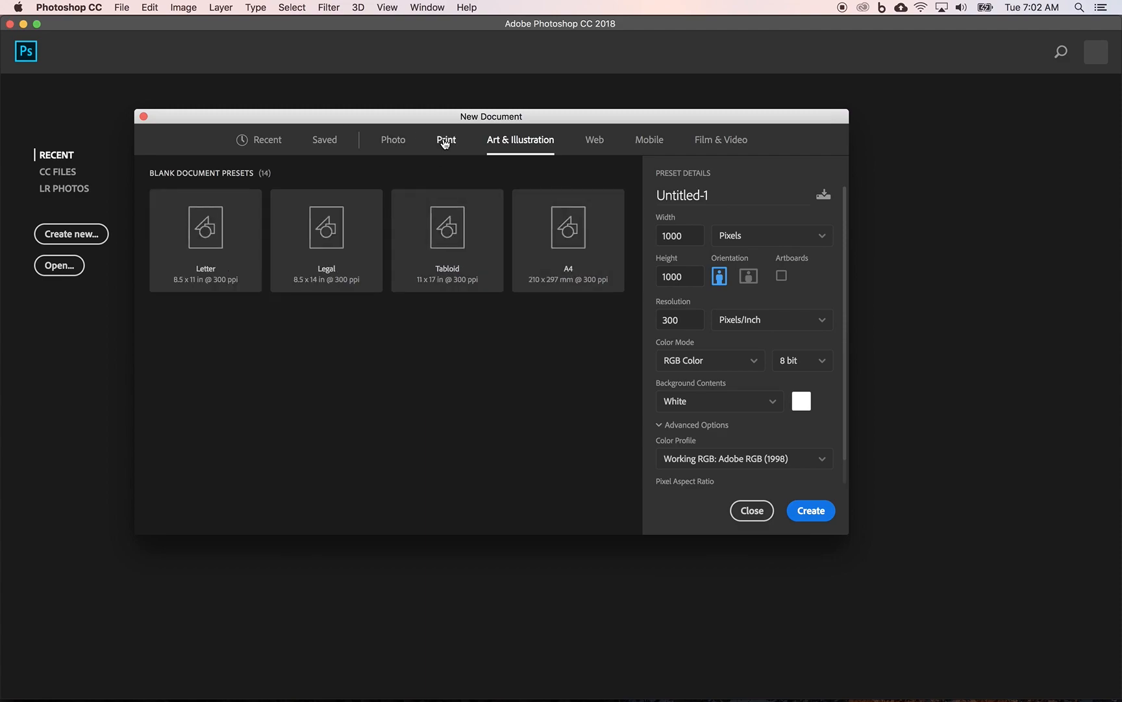
# - Choose Tabloid 11 x 17 in, name it 'Test Project', and create the document
pyautogui.click(446, 139)
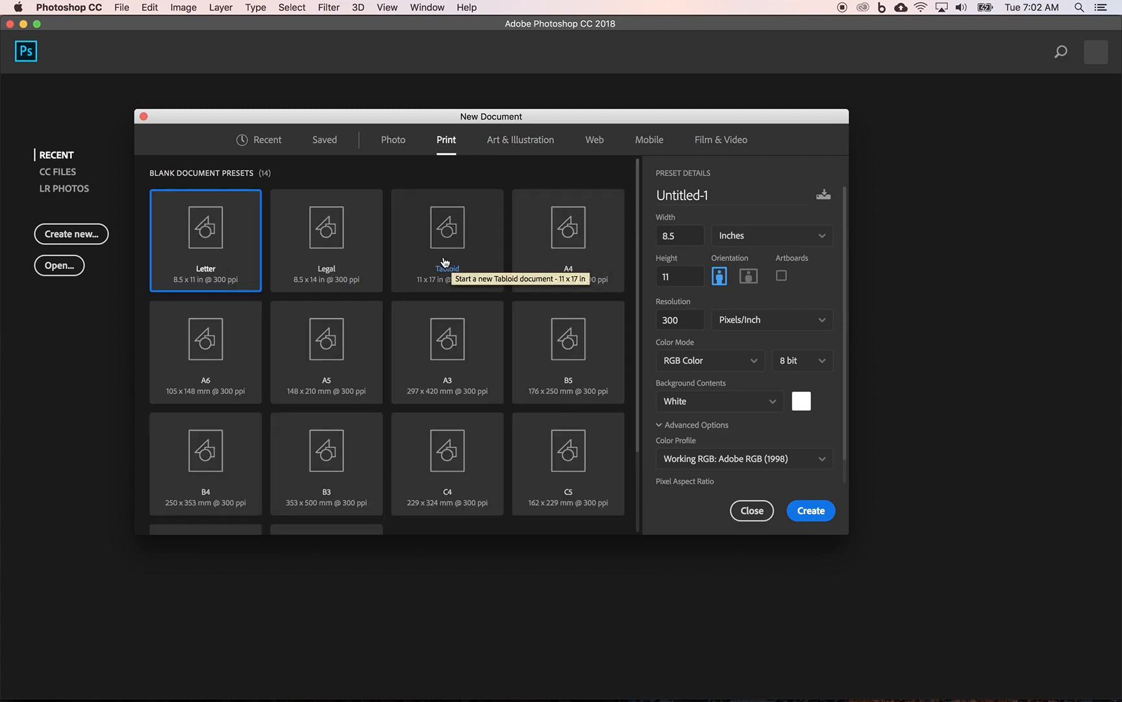
pyautogui.click(447, 240)
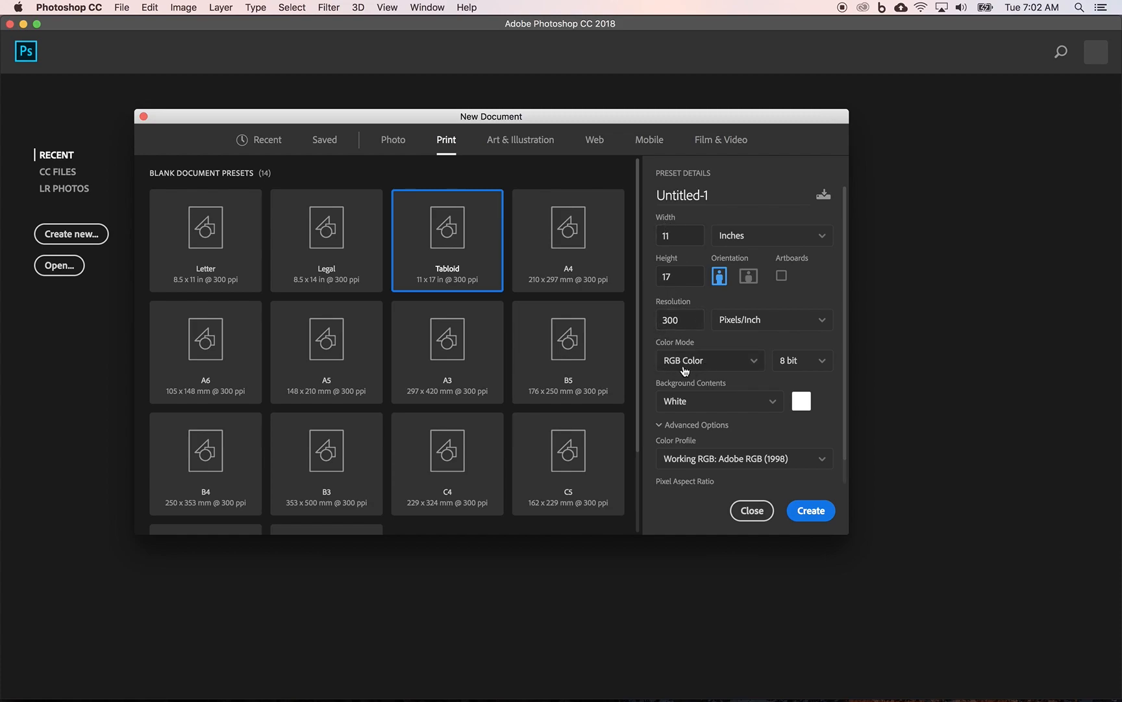
pyautogui.moveTo(702, 466)
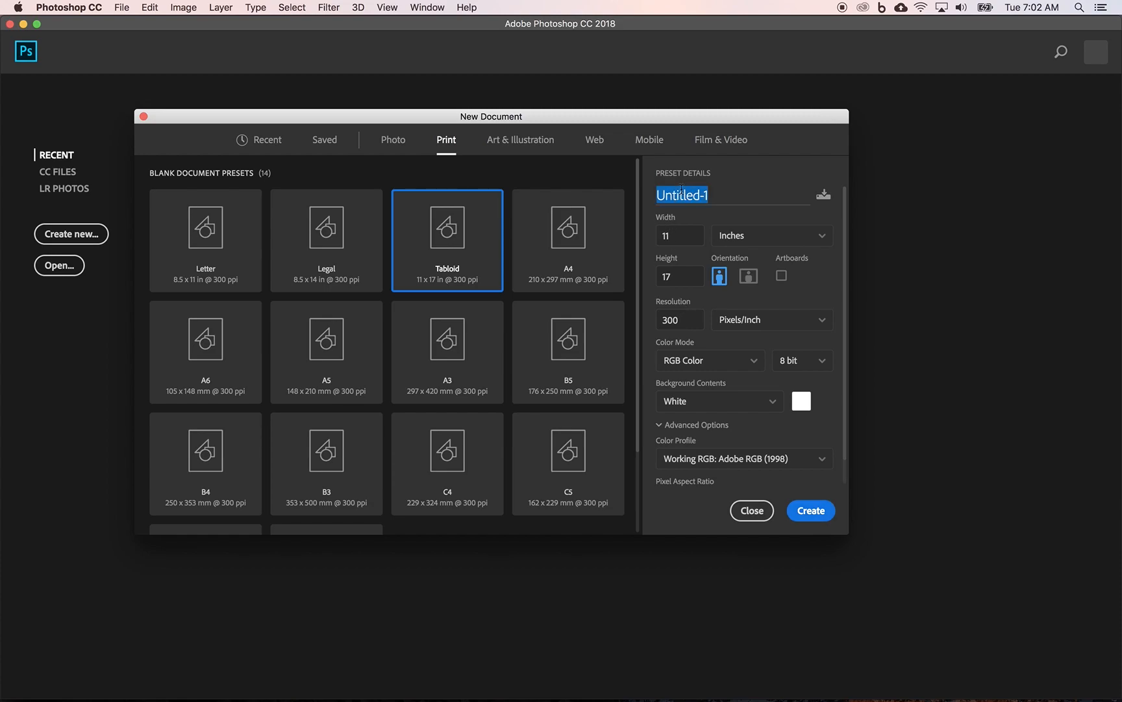
pyautogui.write('Test Project')
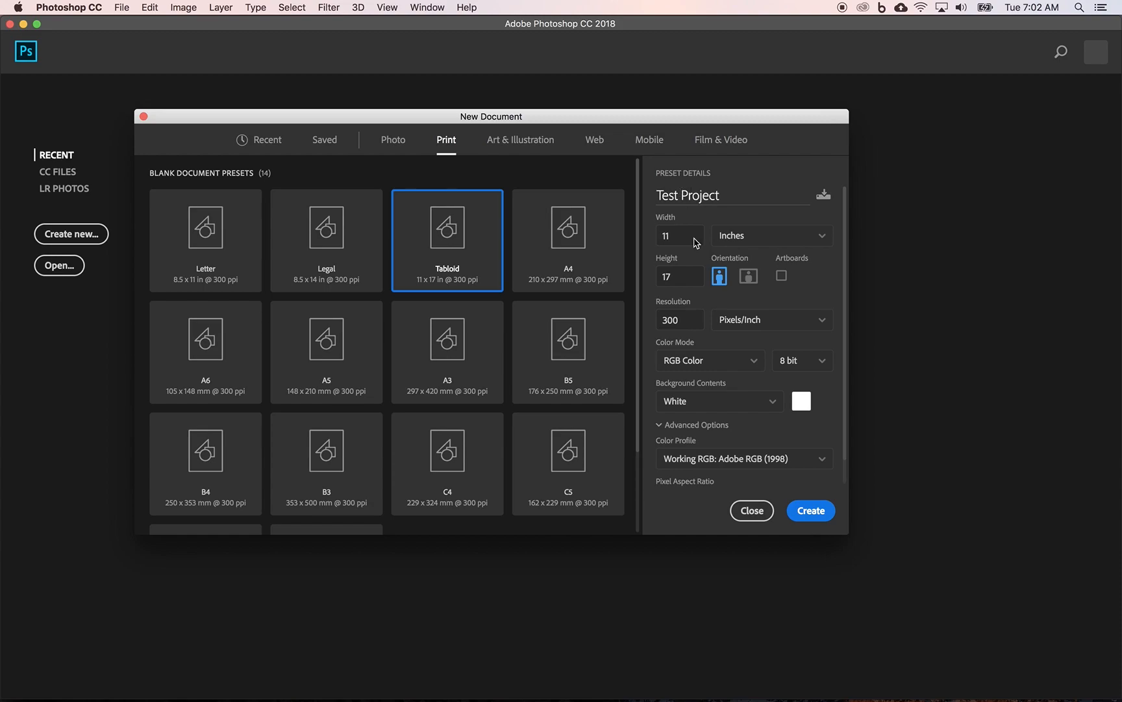
pyautogui.click(810, 511)
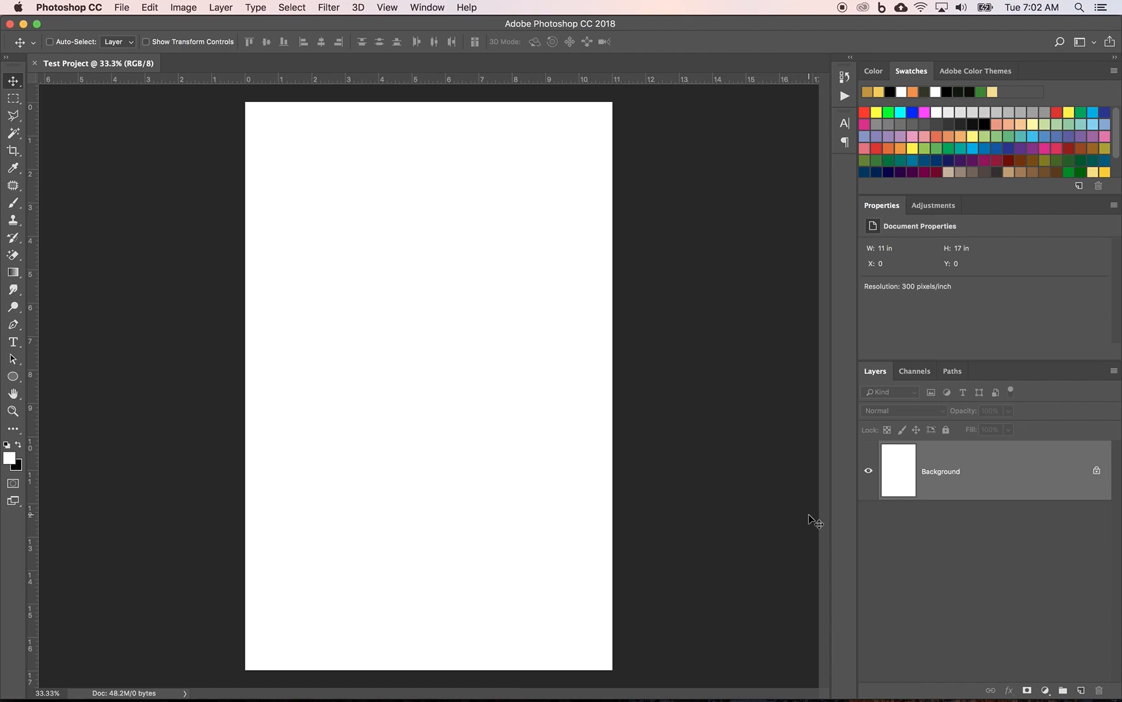
pyautogui.moveTo(941, 332)
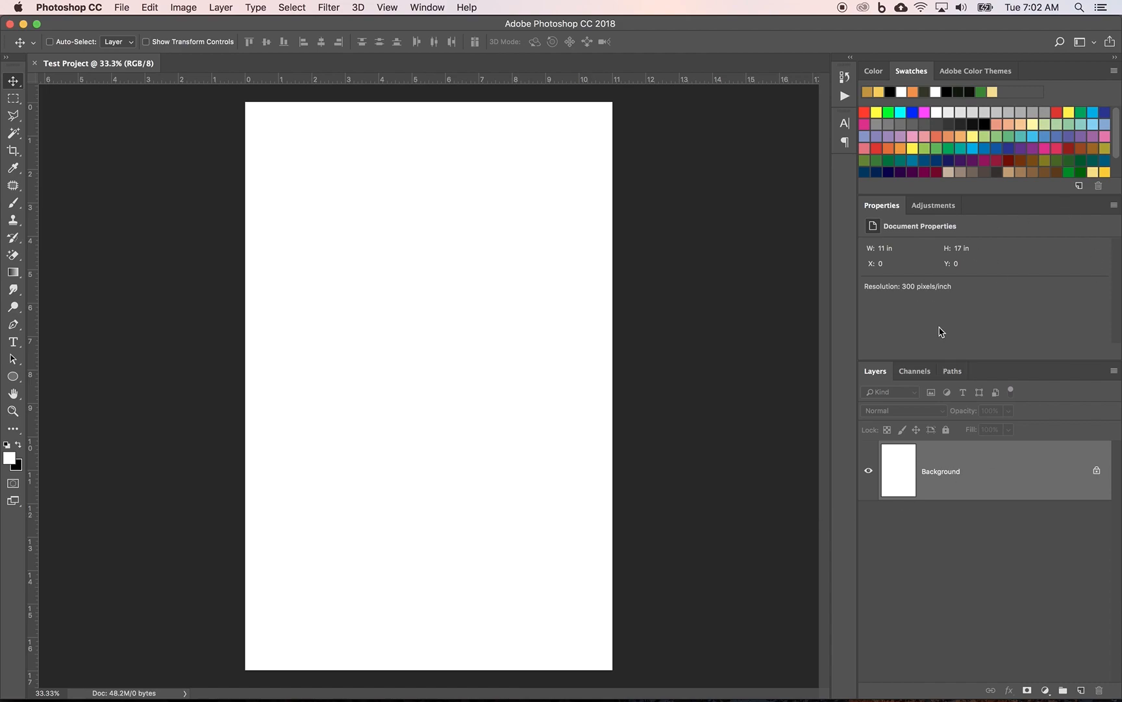